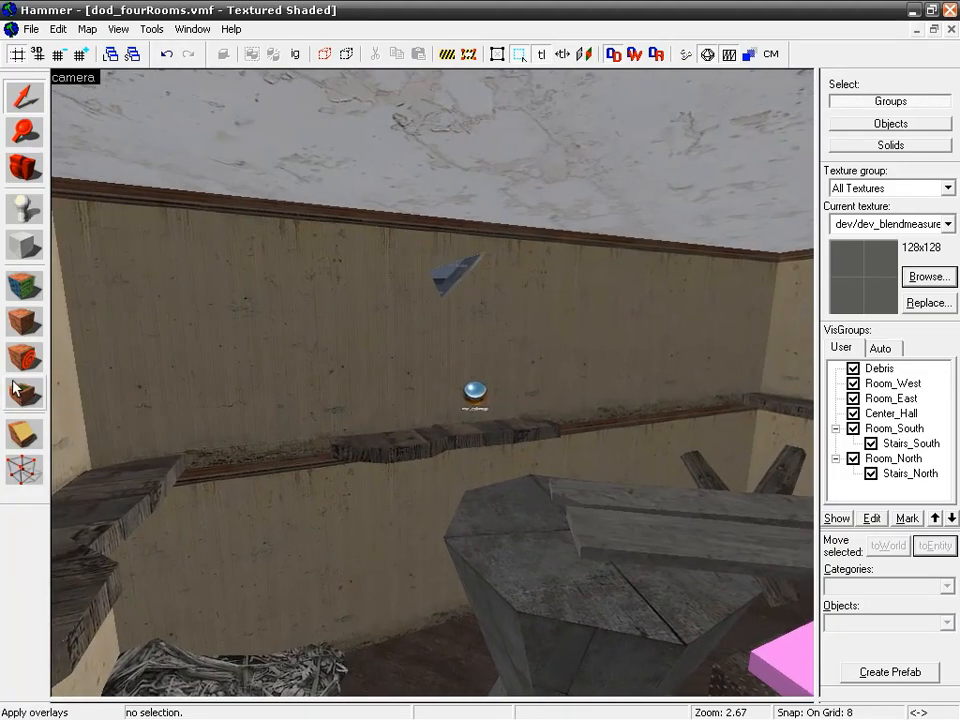
pyautogui.moveTo(24, 358)
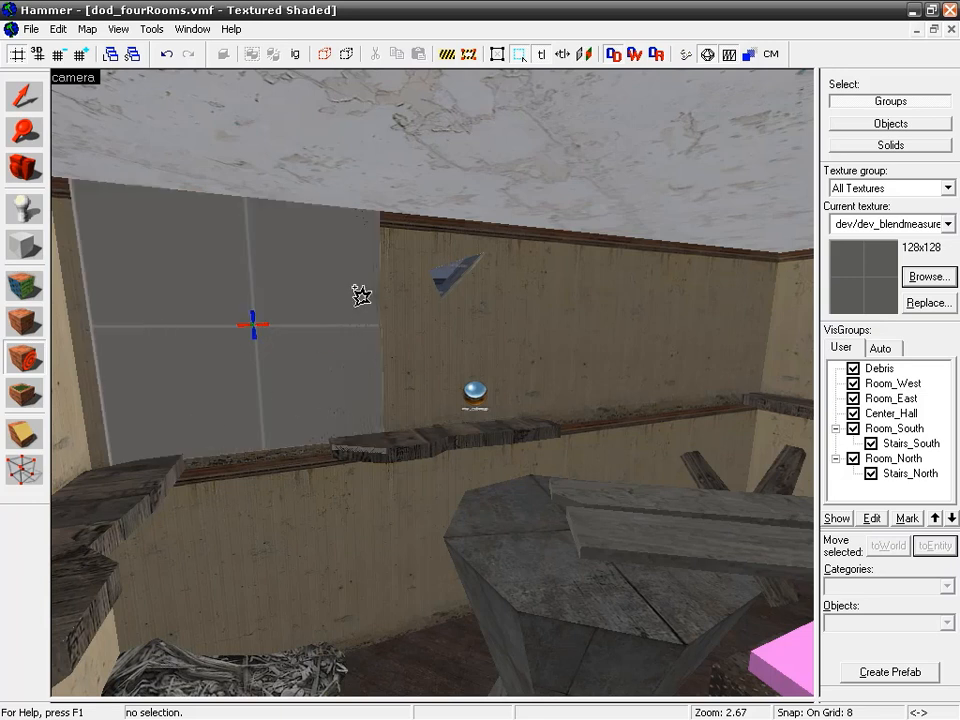
pyautogui.moveTo(305, 367)
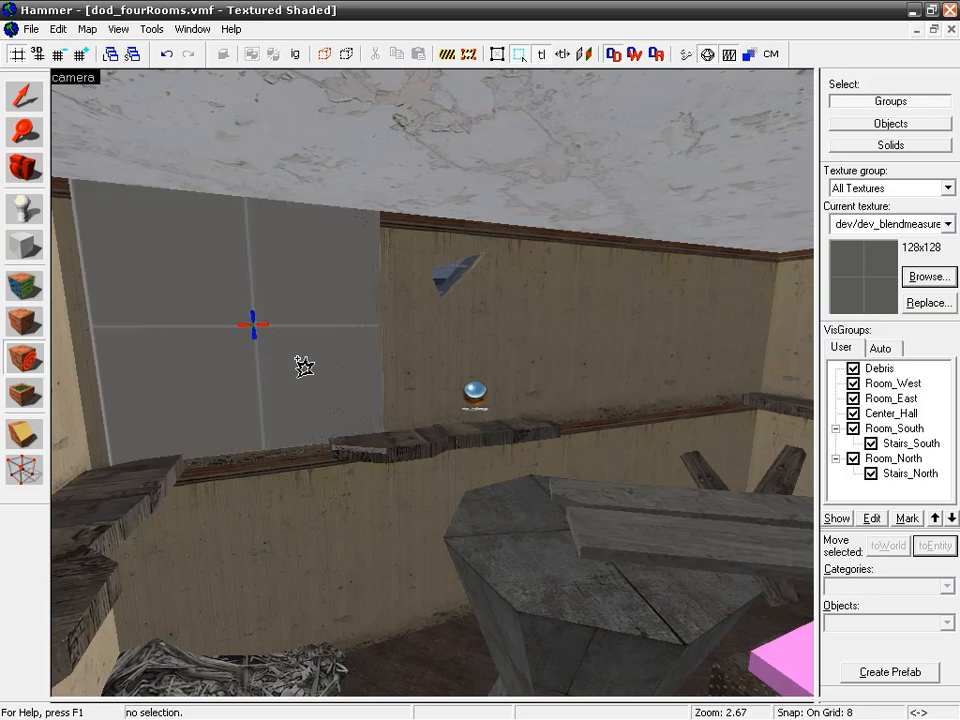
pyautogui.moveTo(245, 348)
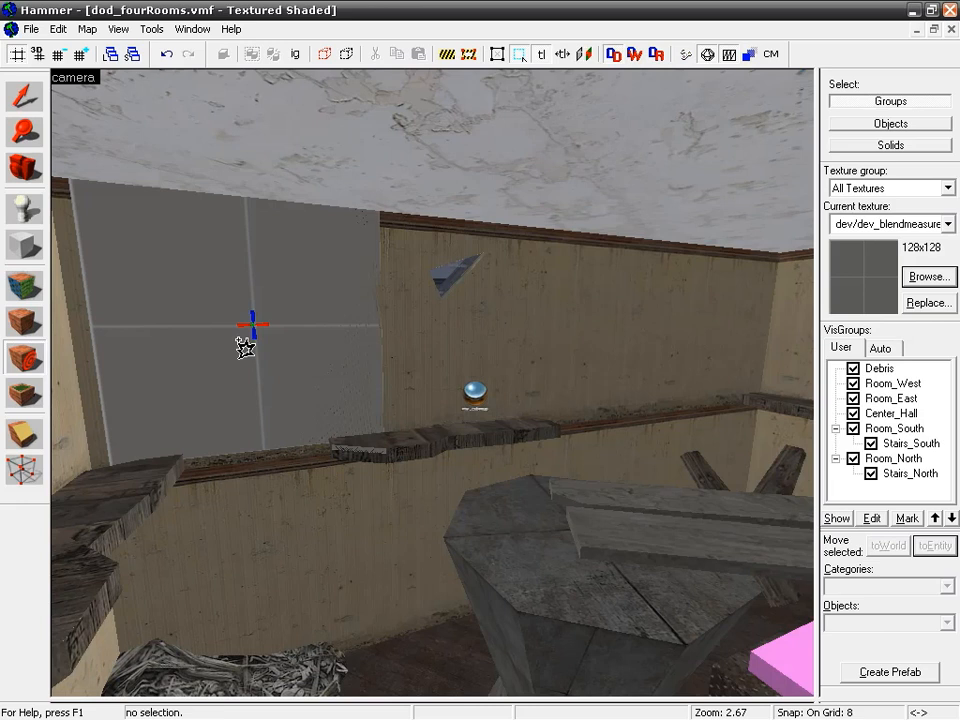
# - Select the newly placed dev_blendmeasure decal on the back wall
pyautogui.click(253, 325)
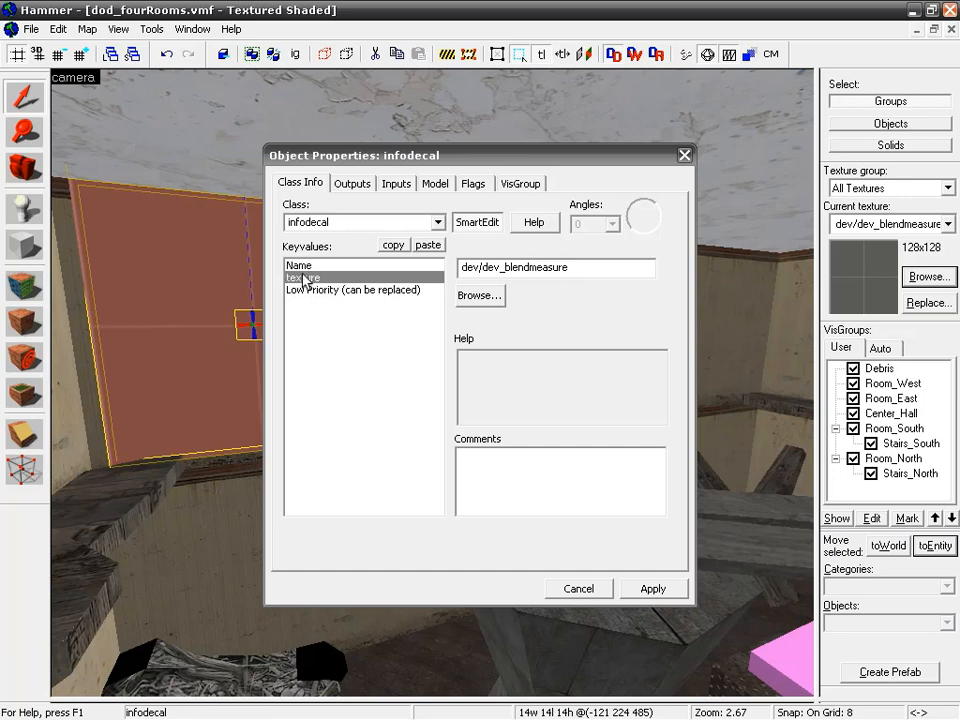
# - In the decal's Object Properties, select Name, then the texture keyvalue
pyautogui.click(300, 265)
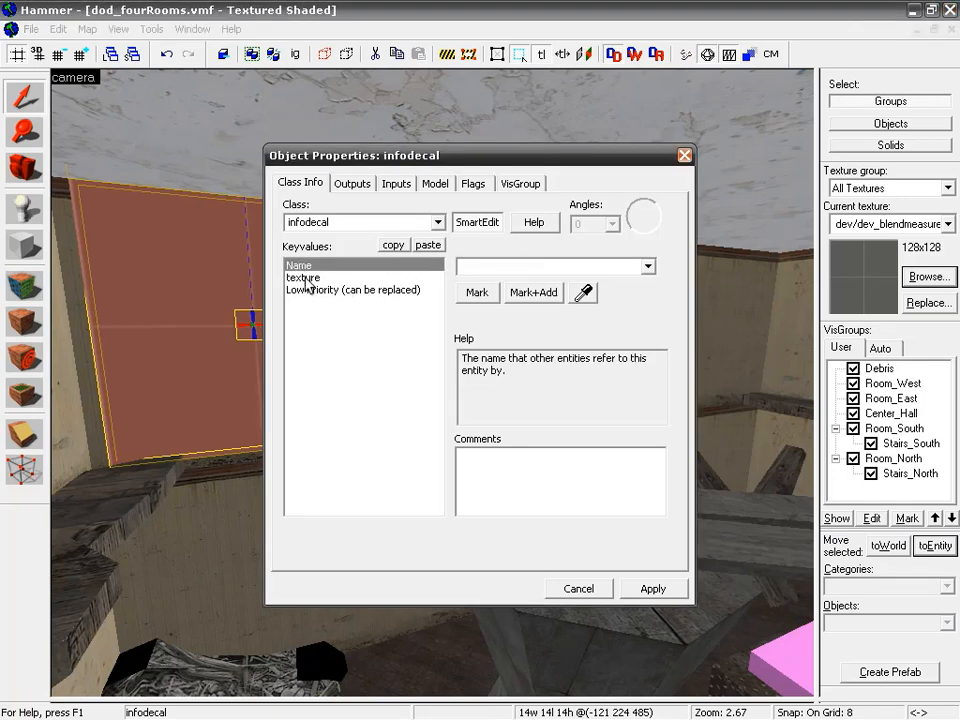
pyautogui.click(302, 277)
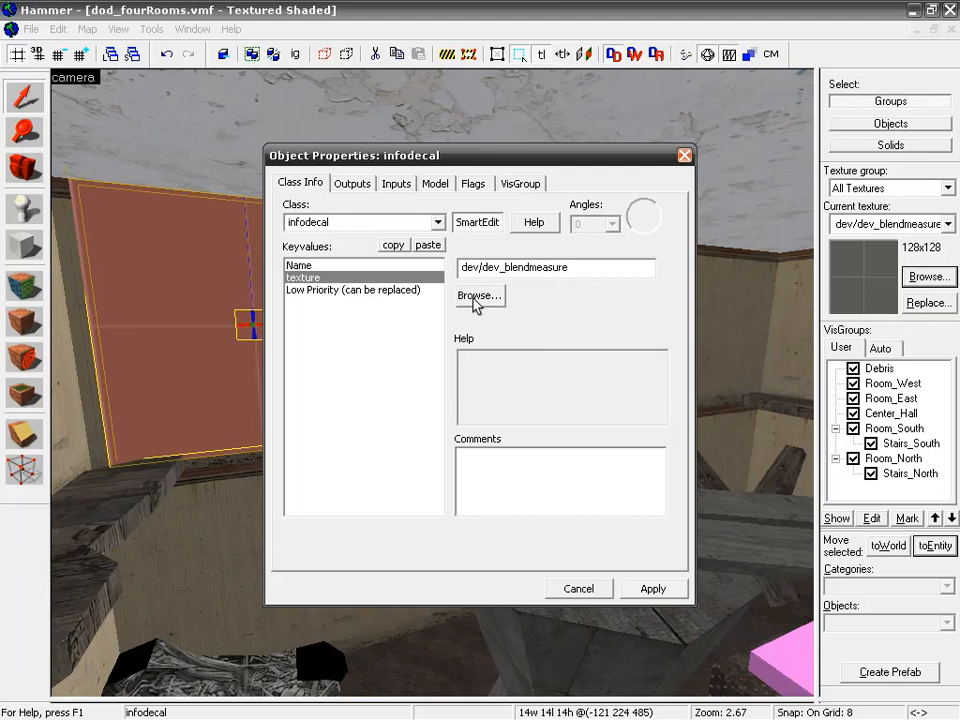
# - Browse the decal textures and scroll through the decal list
pyautogui.click(480, 296)
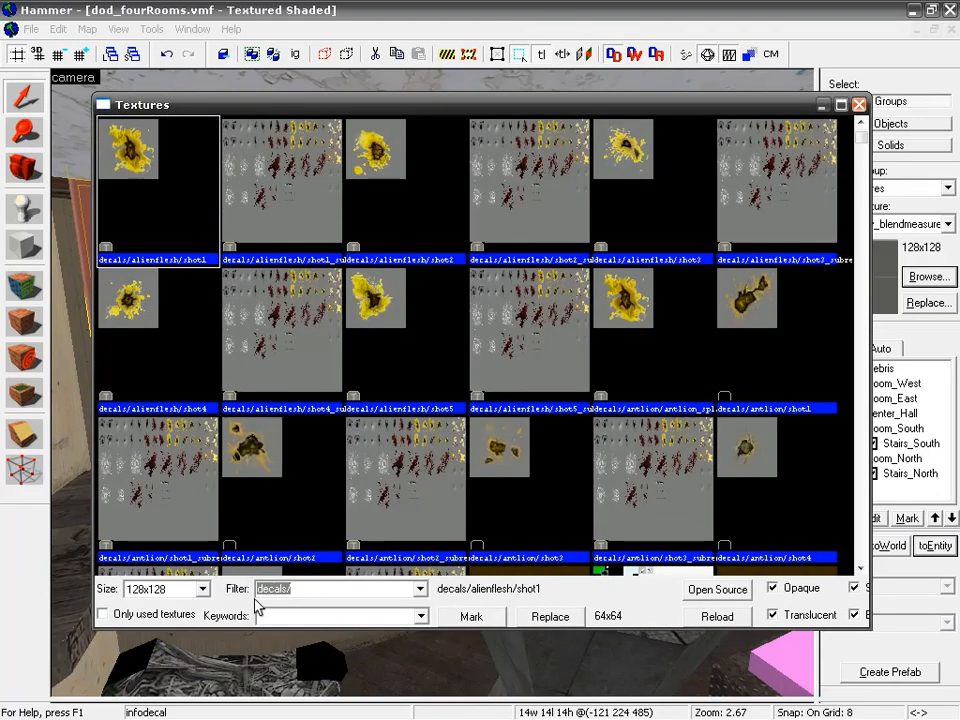
pyautogui.moveTo(510, 280)
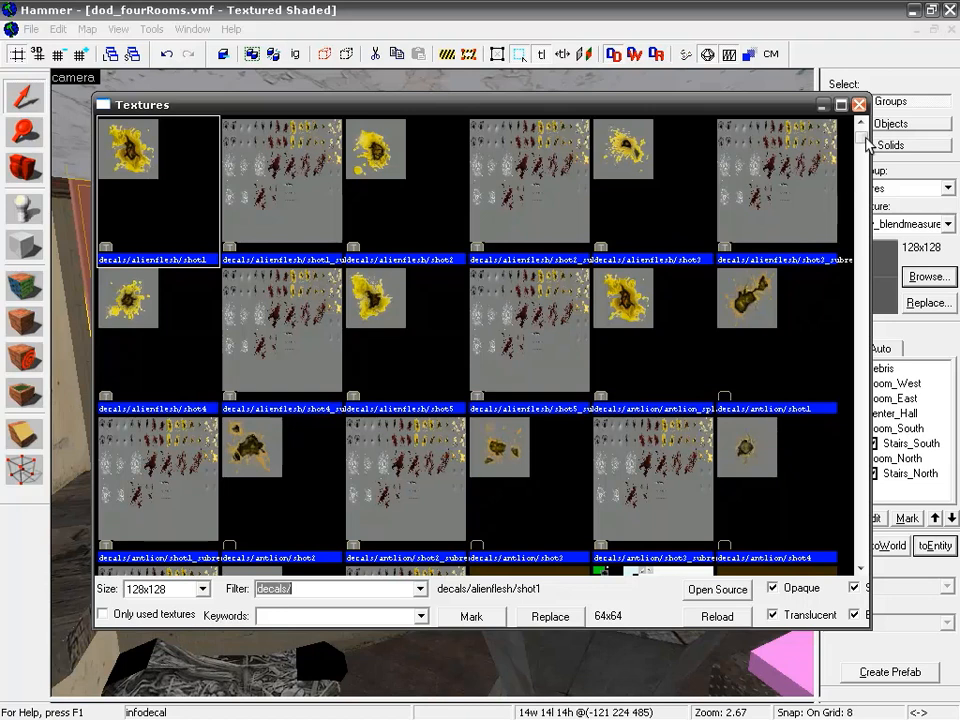
pyautogui.scroll(-3)
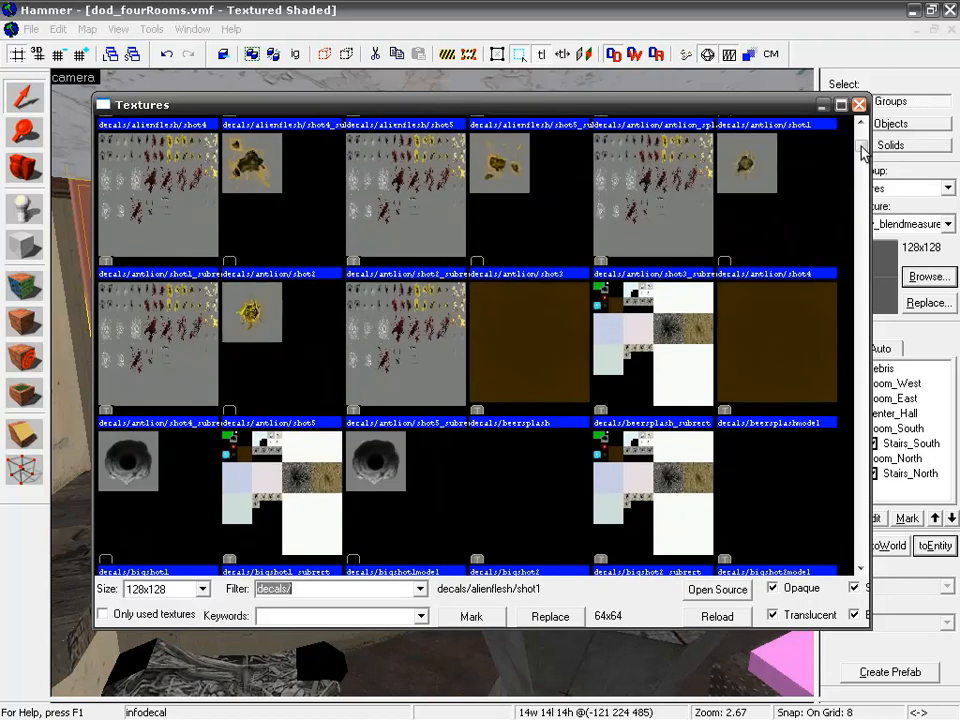
pyautogui.scroll(3)
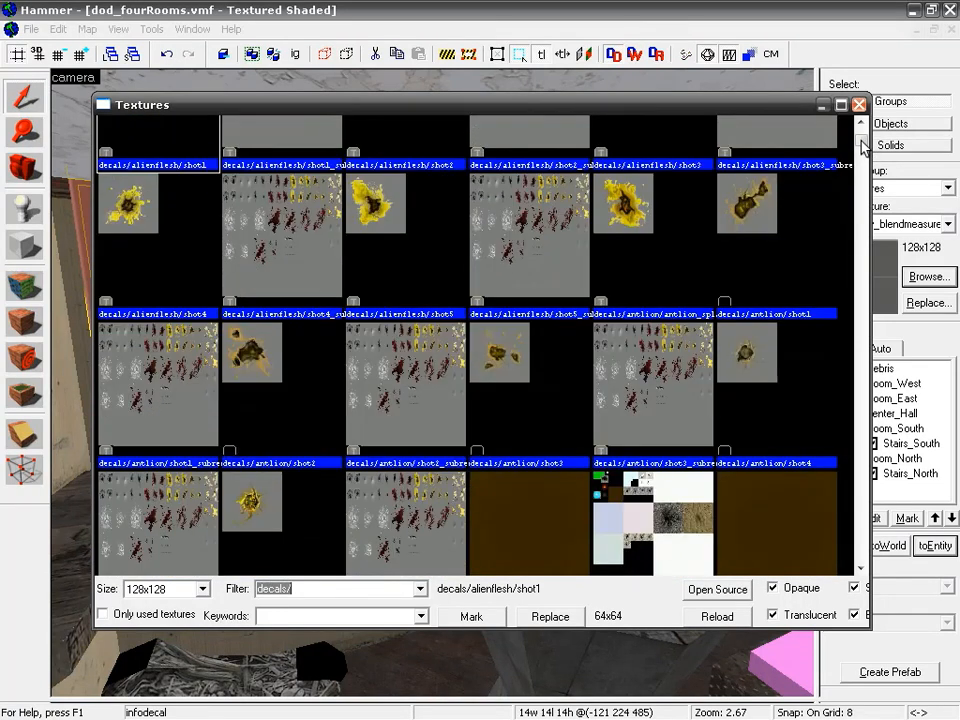
pyautogui.scroll(-3)
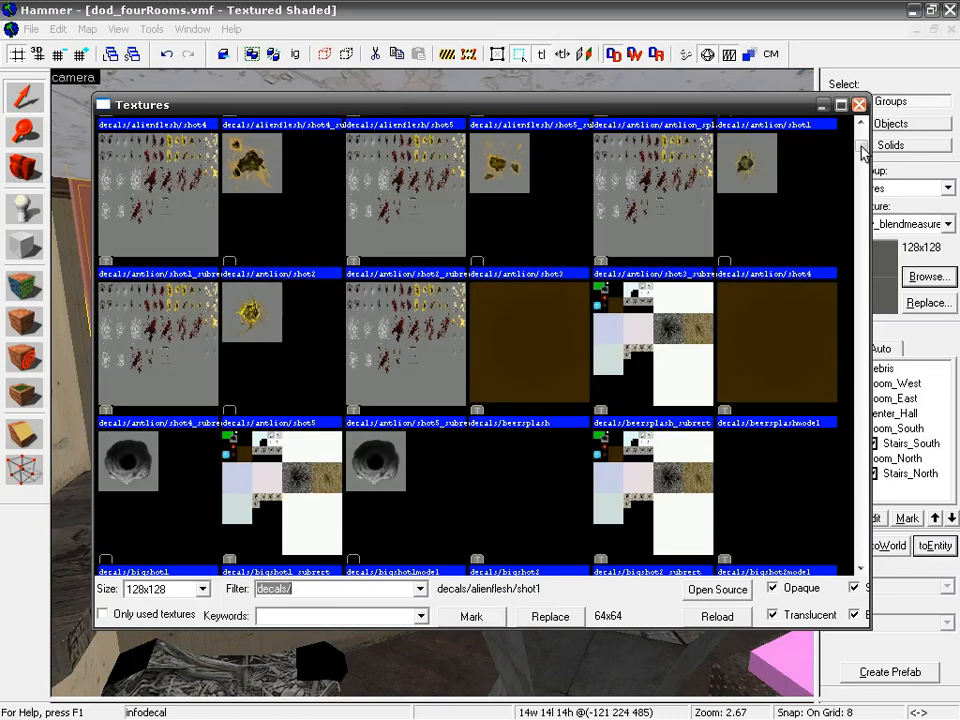
pyautogui.scroll(-3)
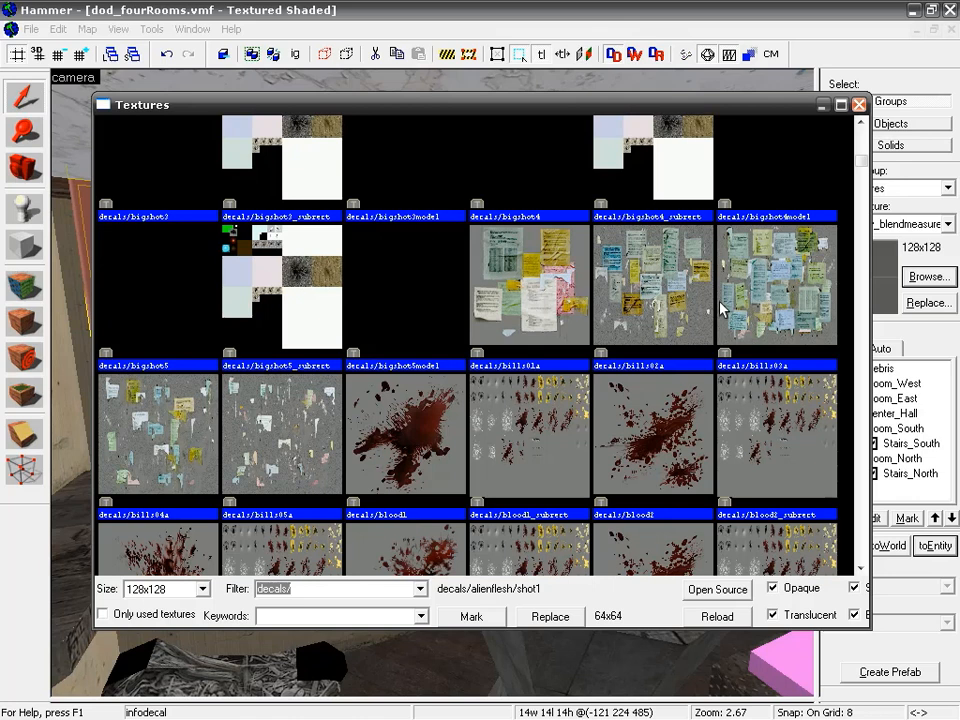
pyautogui.scroll(-3)
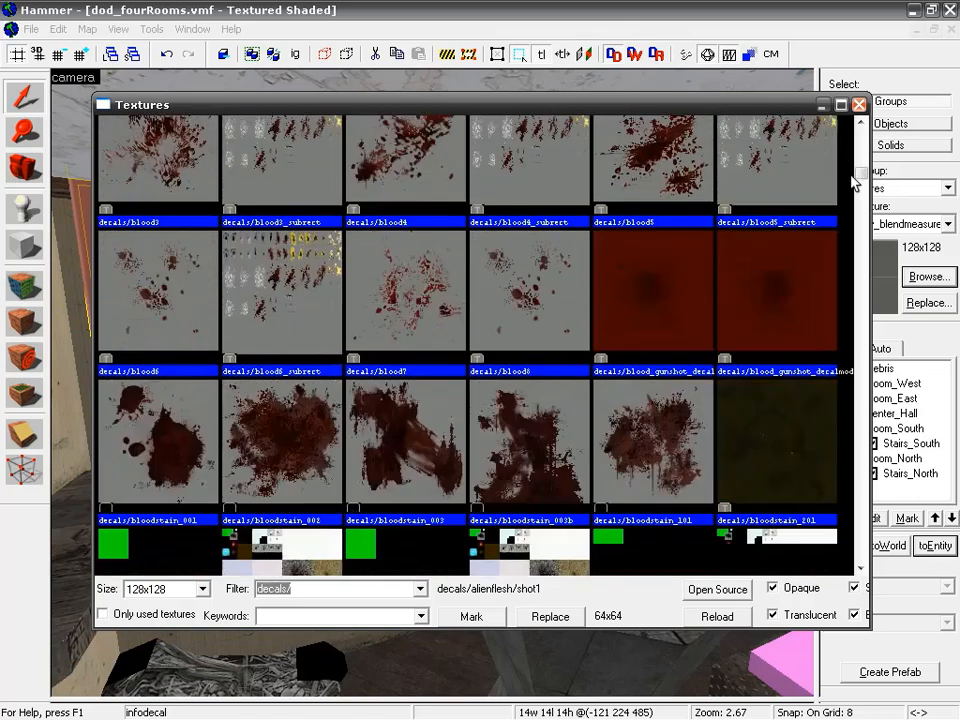
pyautogui.scroll(3)
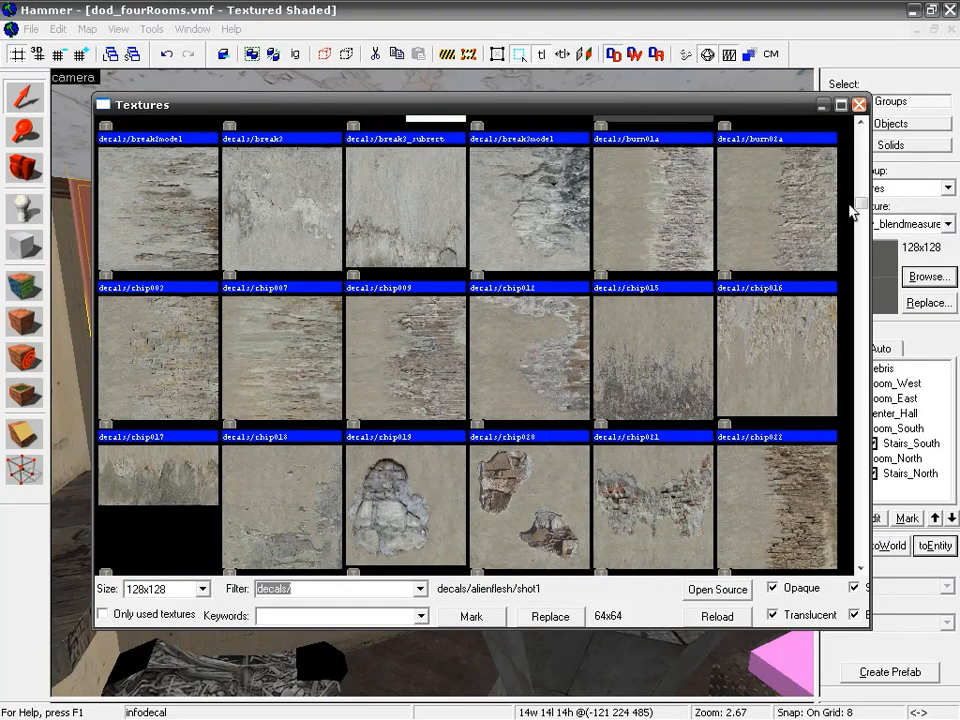
pyautogui.scroll(-3)
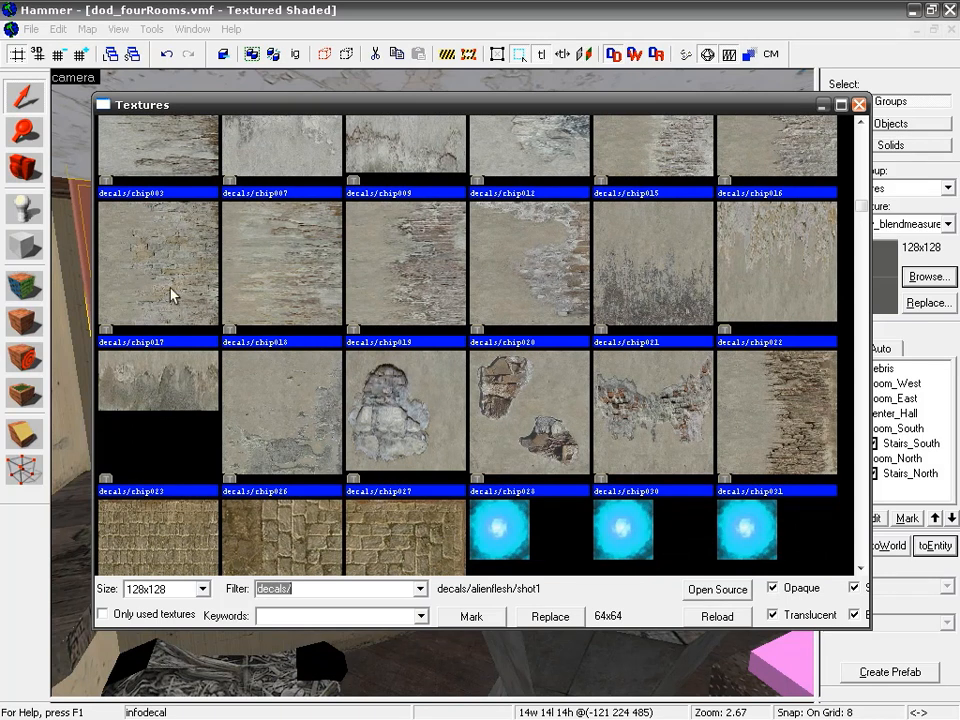
pyautogui.moveTo(527, 355)
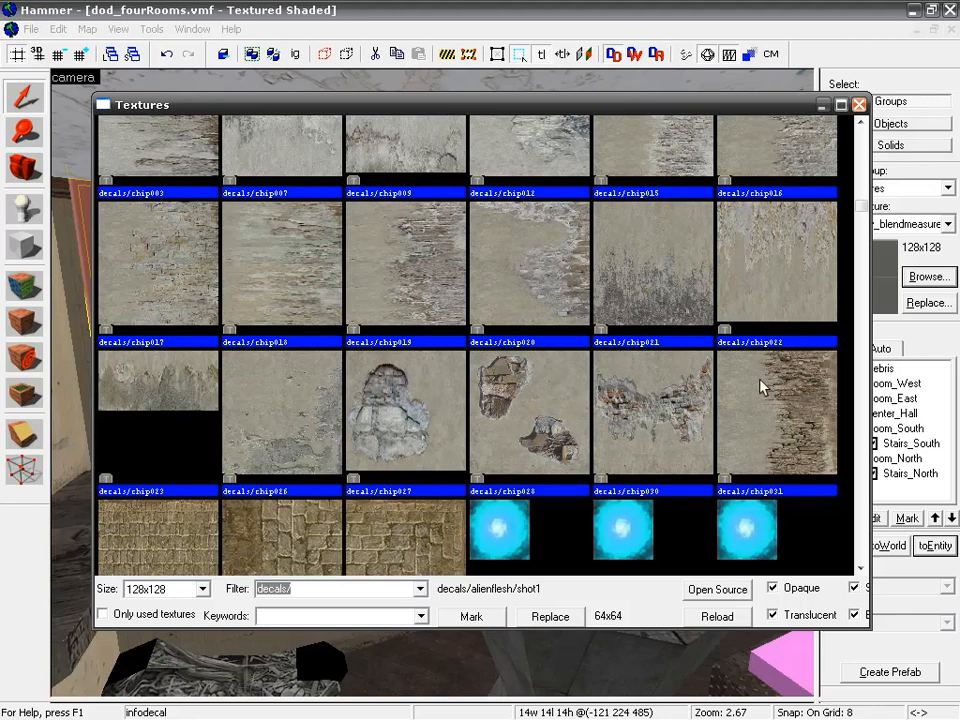
pyautogui.scroll(-3)
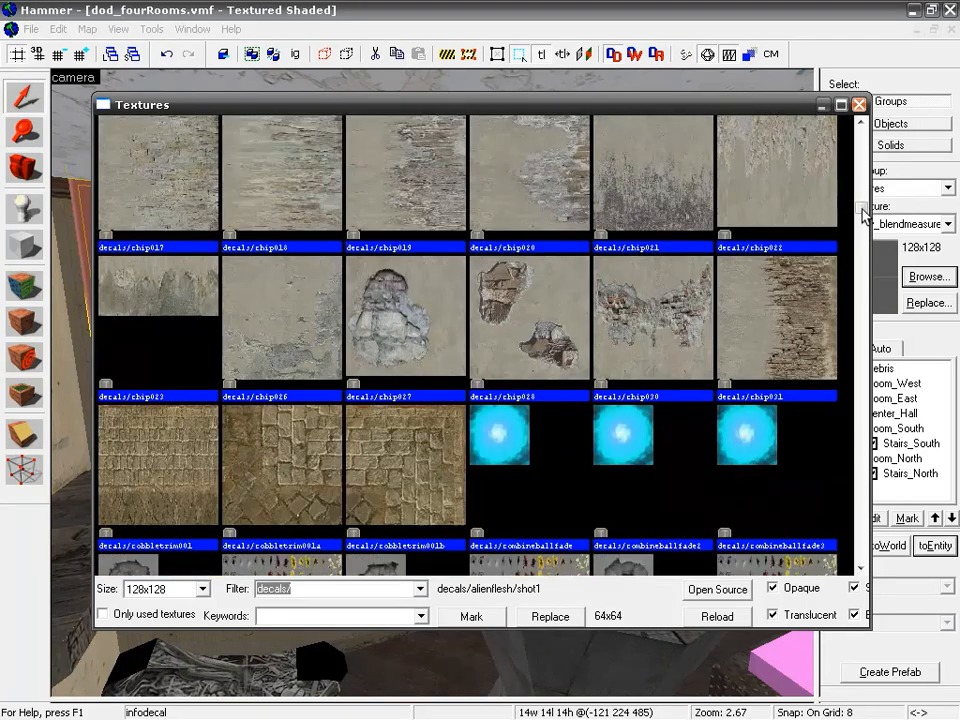
pyautogui.scroll(-3)
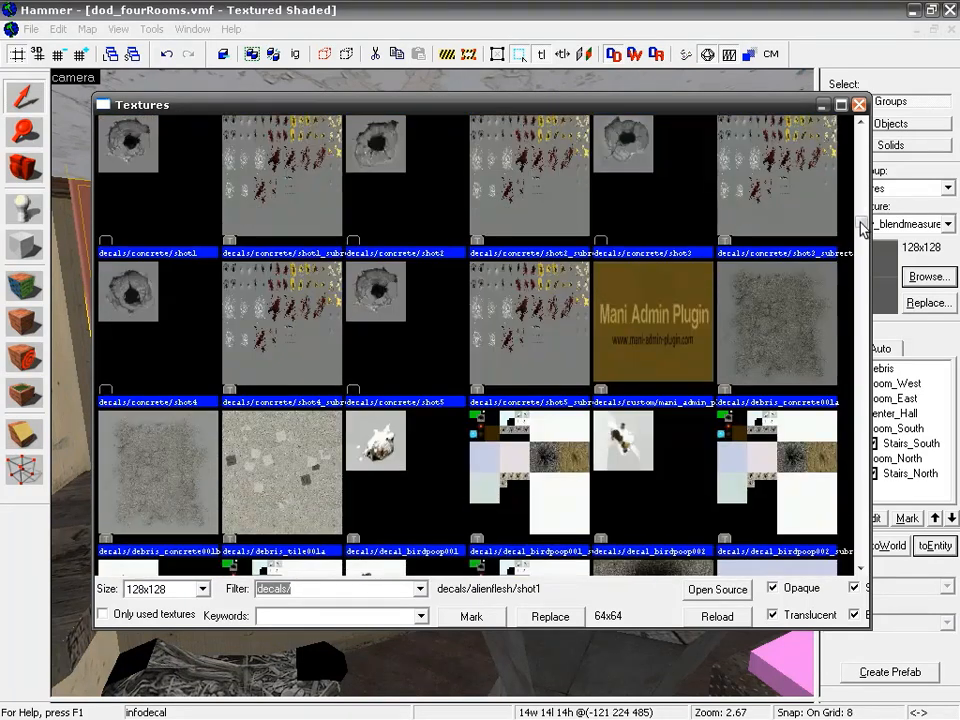
pyautogui.scroll(-3)
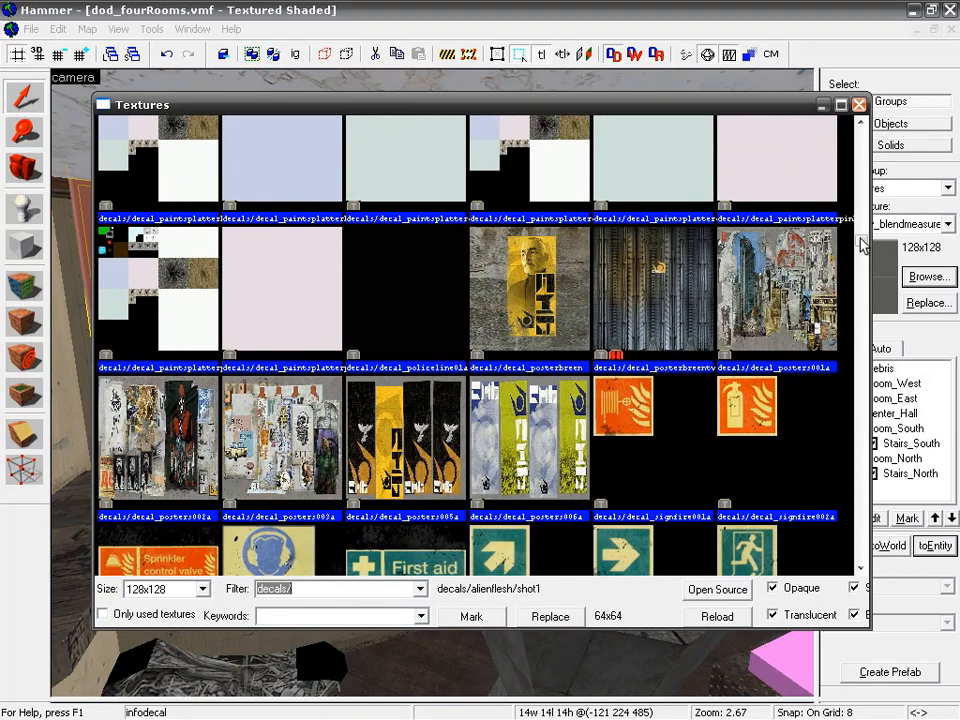
# - Scroll the decal list down to signs and stains, then back to graffiti
pyautogui.scroll(-3)
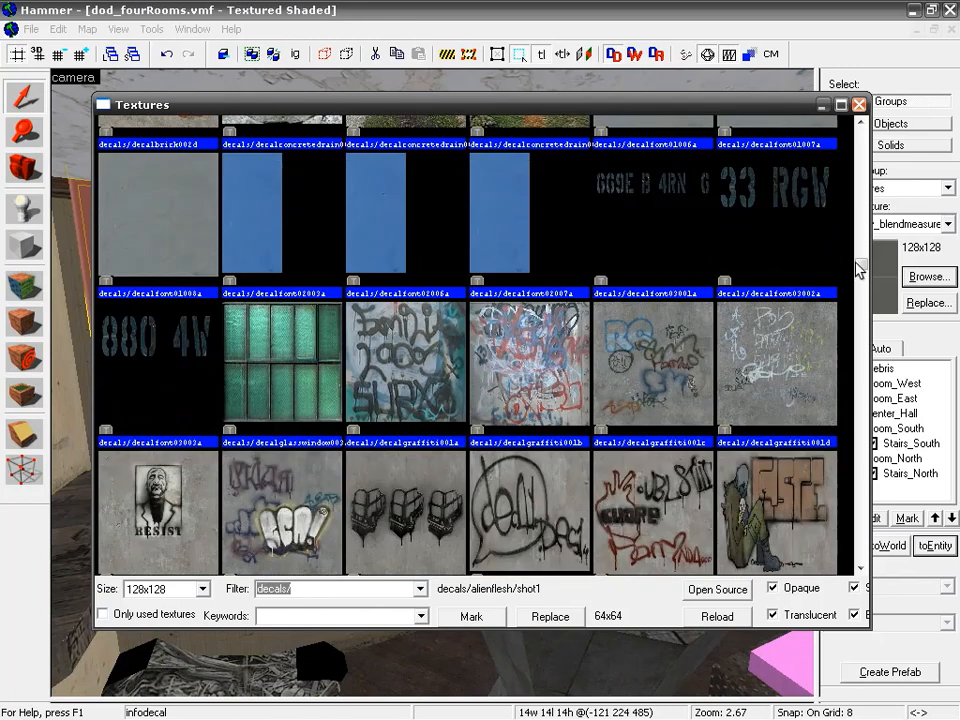
pyautogui.scroll(-3)
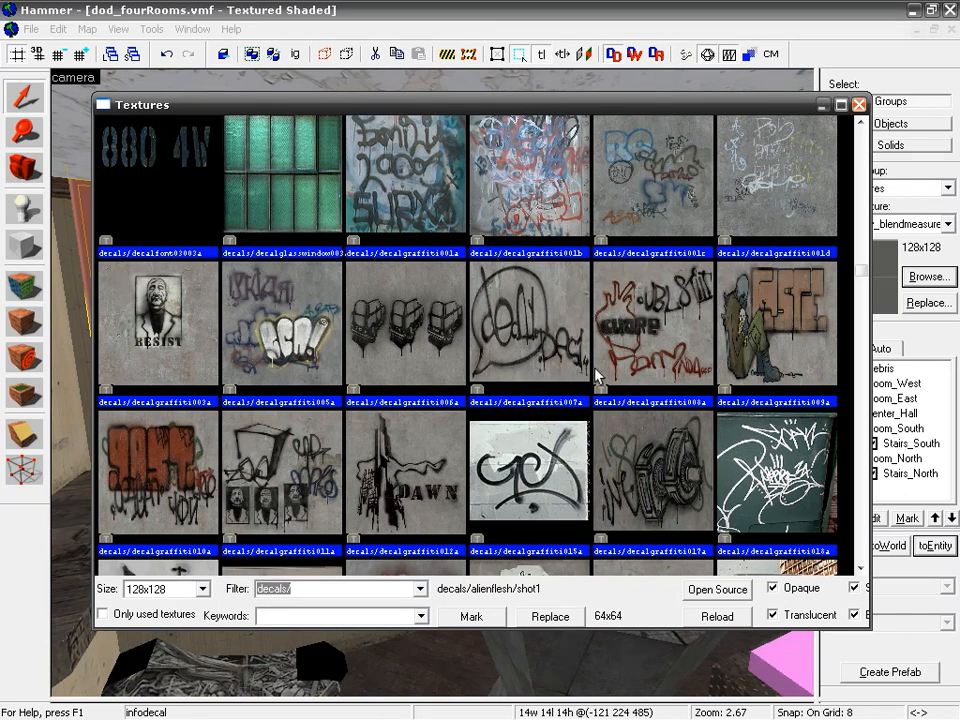
pyautogui.scroll(-3)
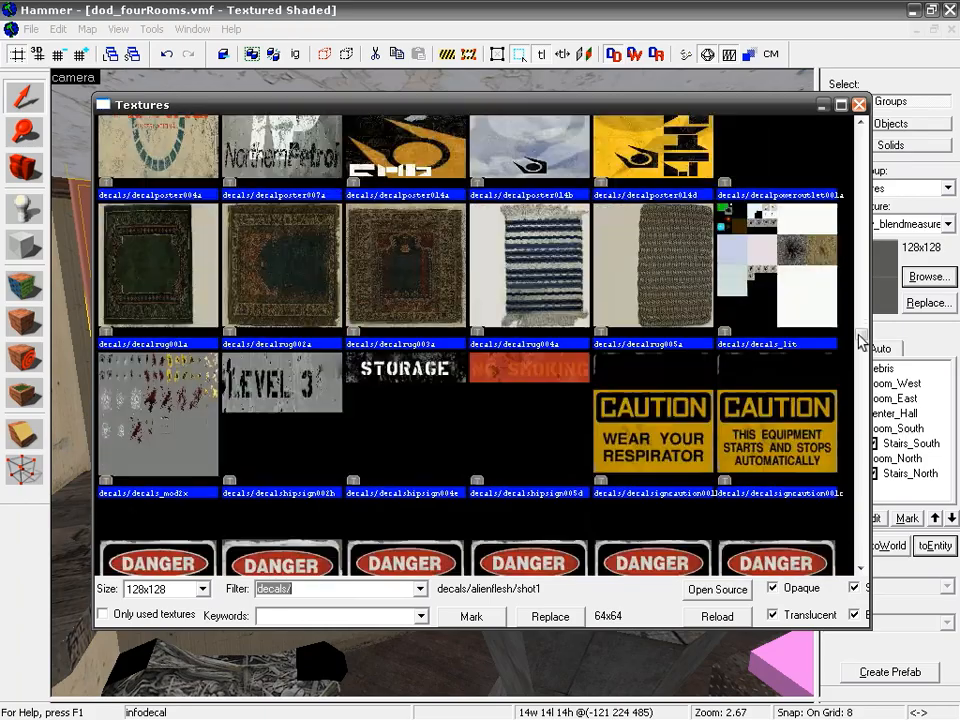
pyautogui.scroll(-3)
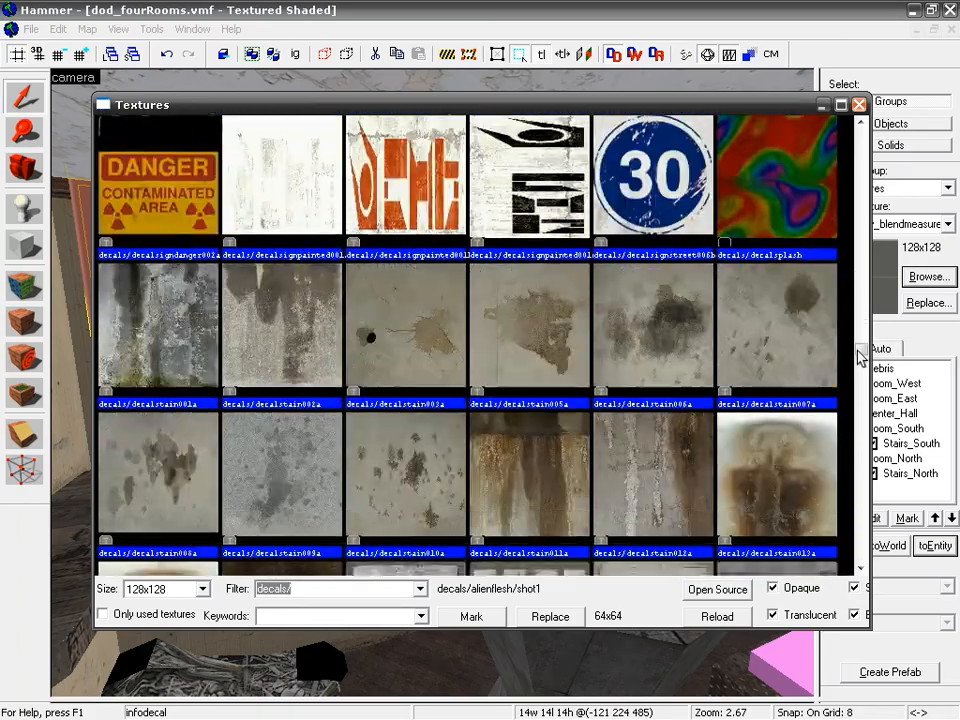
pyautogui.scroll(-3)
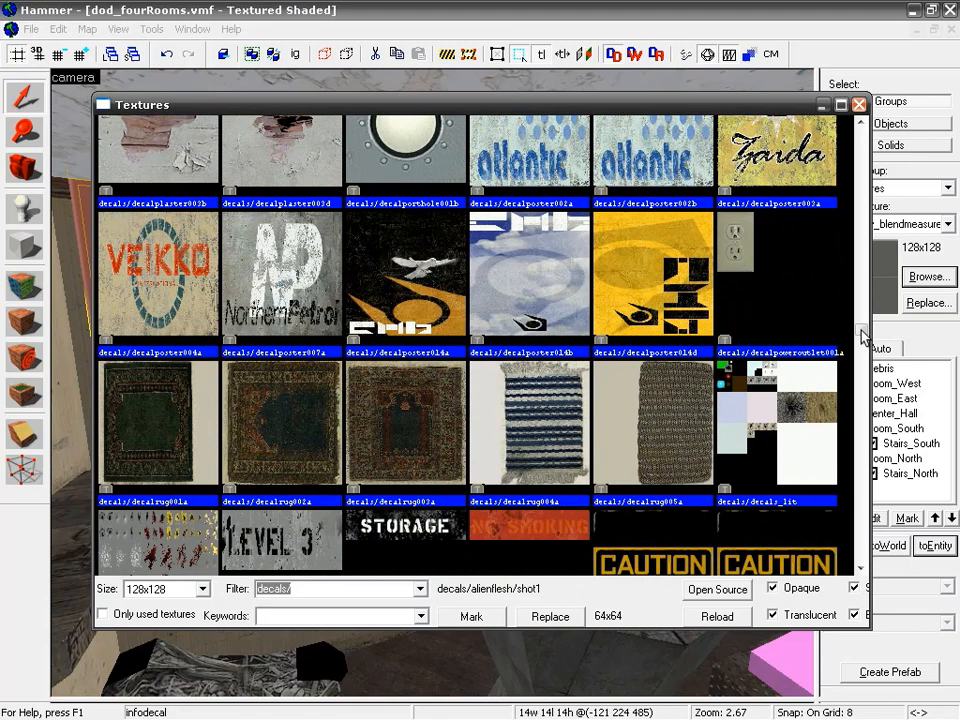
pyautogui.scroll(3)
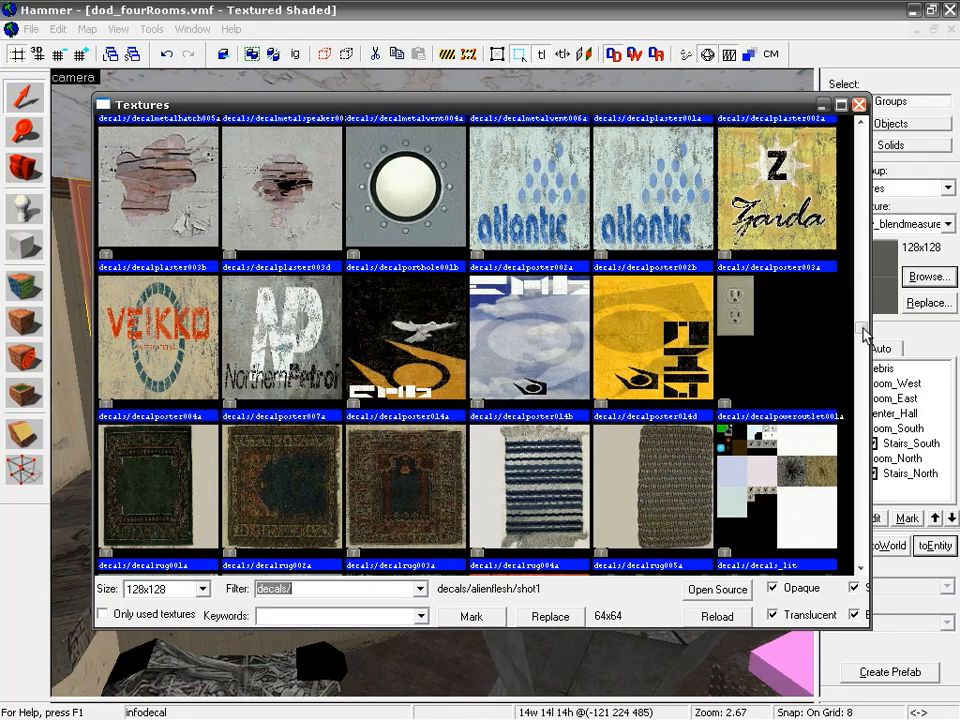
pyautogui.scroll(-3)
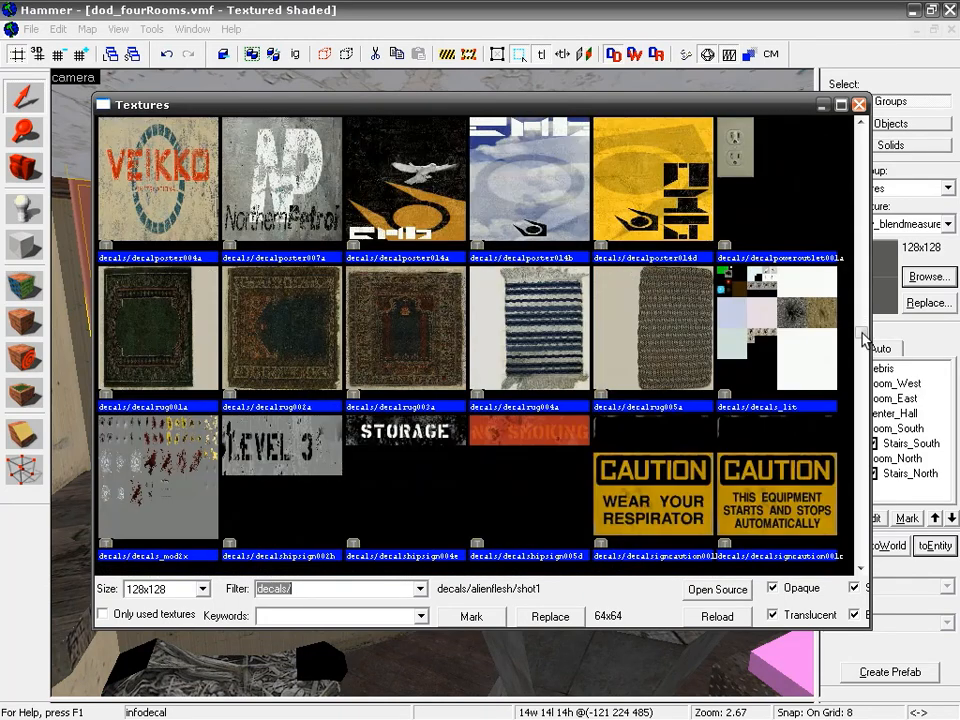
pyautogui.scroll(3)
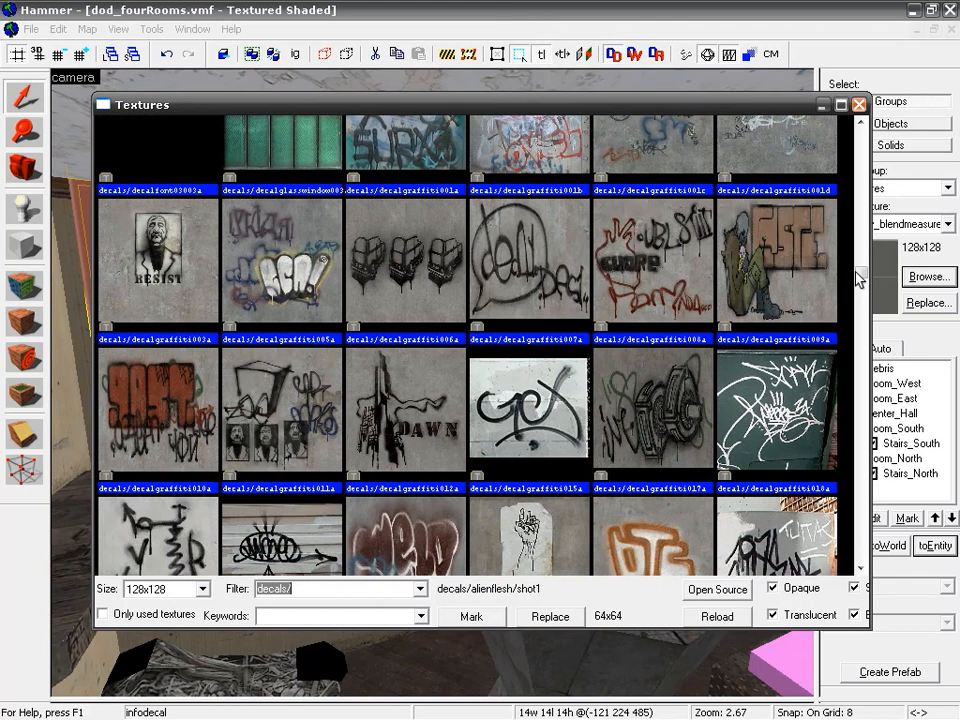
# - Choose a decalgraffiti texture for the wall decal in the browser
pyautogui.click(778, 265)
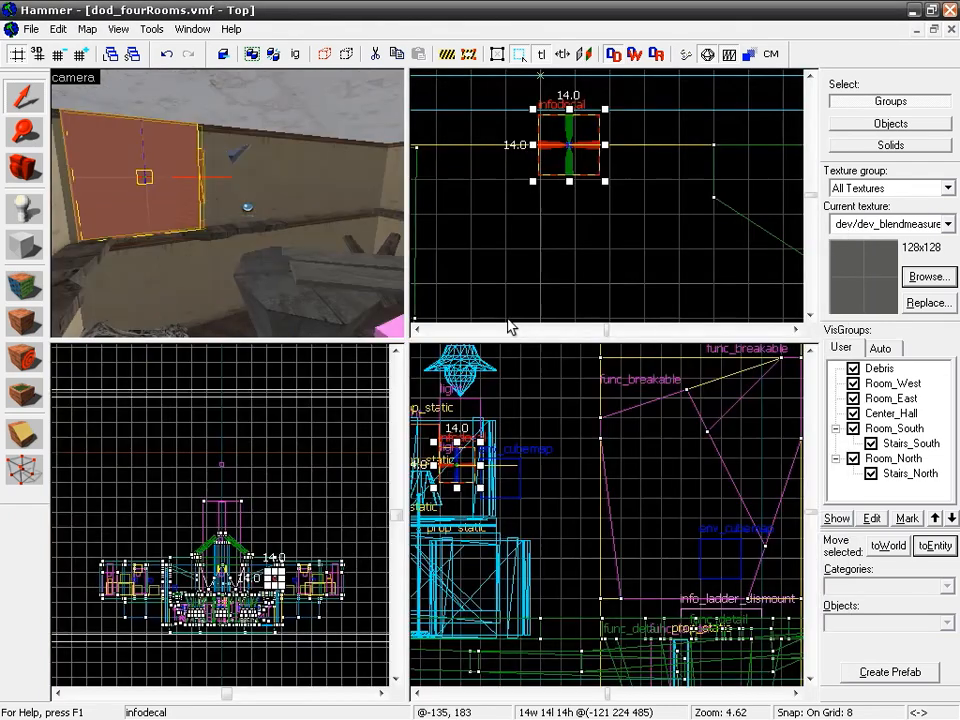
pyautogui.scroll(-3)
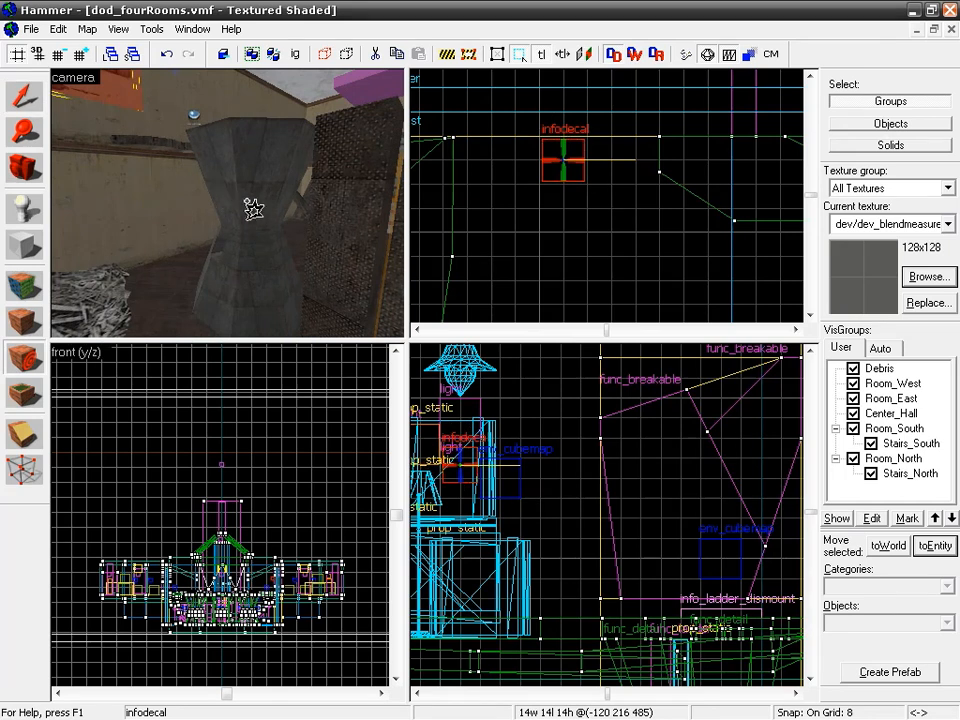
# - Open the turret decal's properties and browse to decals/decalgraffiti006a
pyautogui.doubleClick(563, 162)
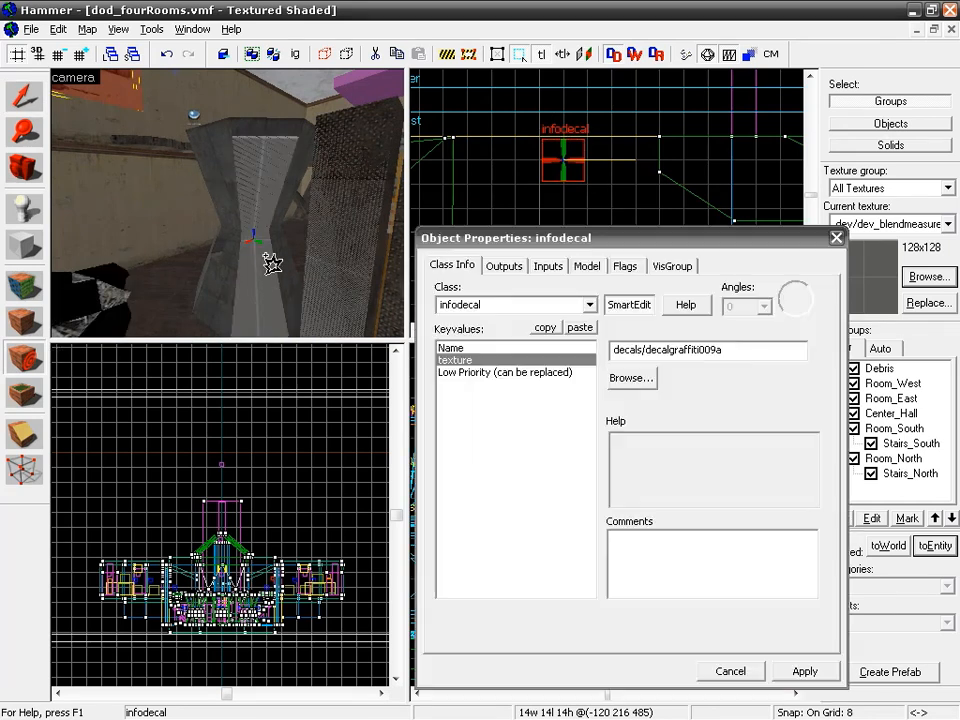
pyautogui.click(631, 377)
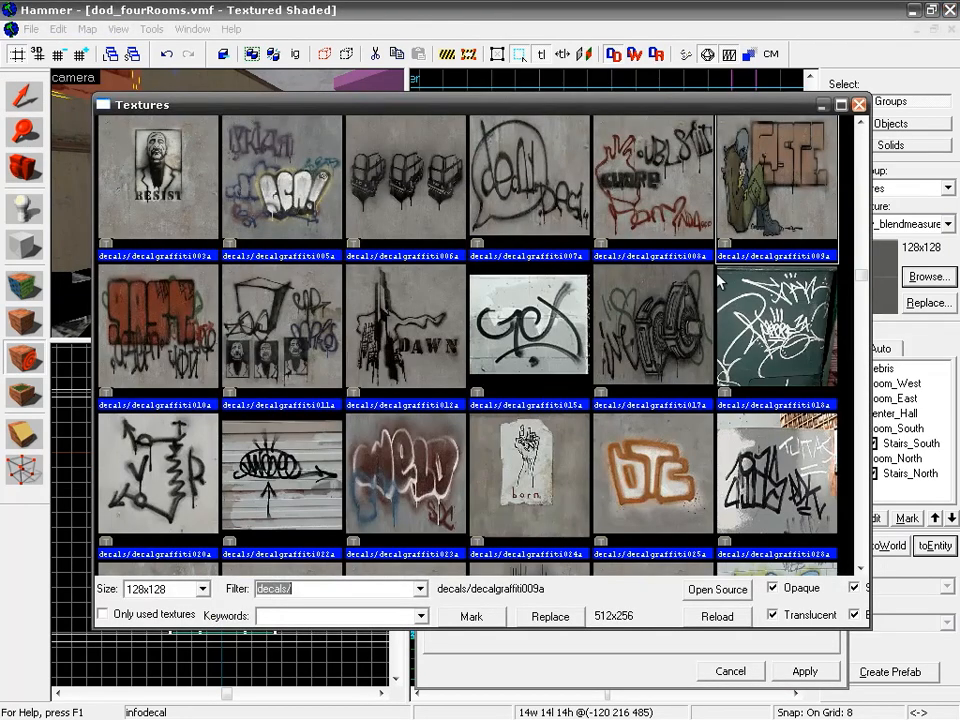
pyautogui.moveTo(510, 355)
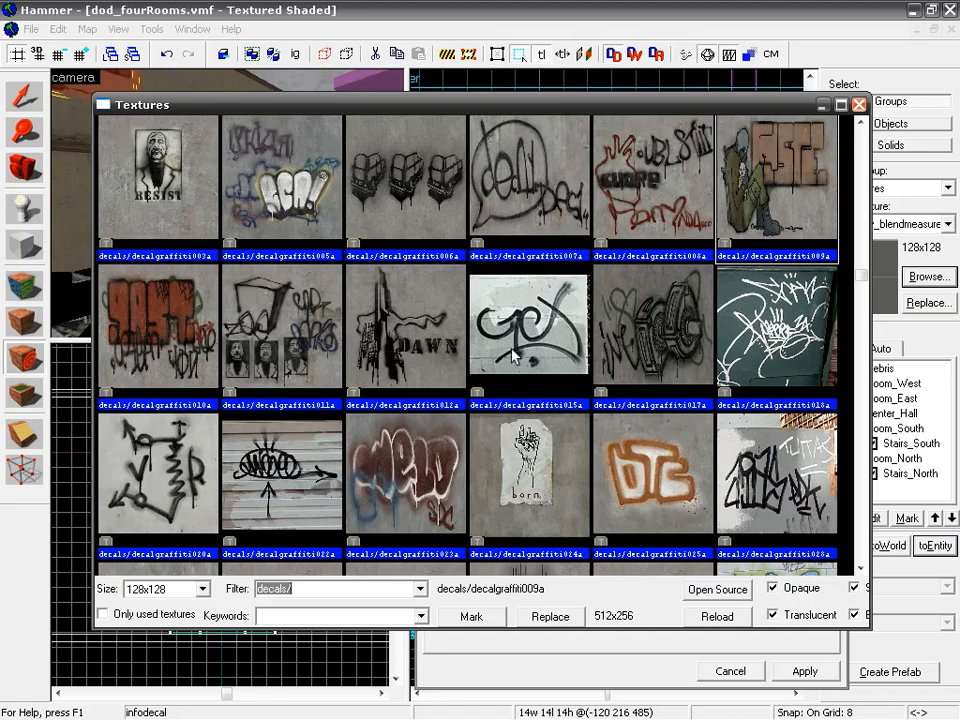
pyautogui.moveTo(450, 270)
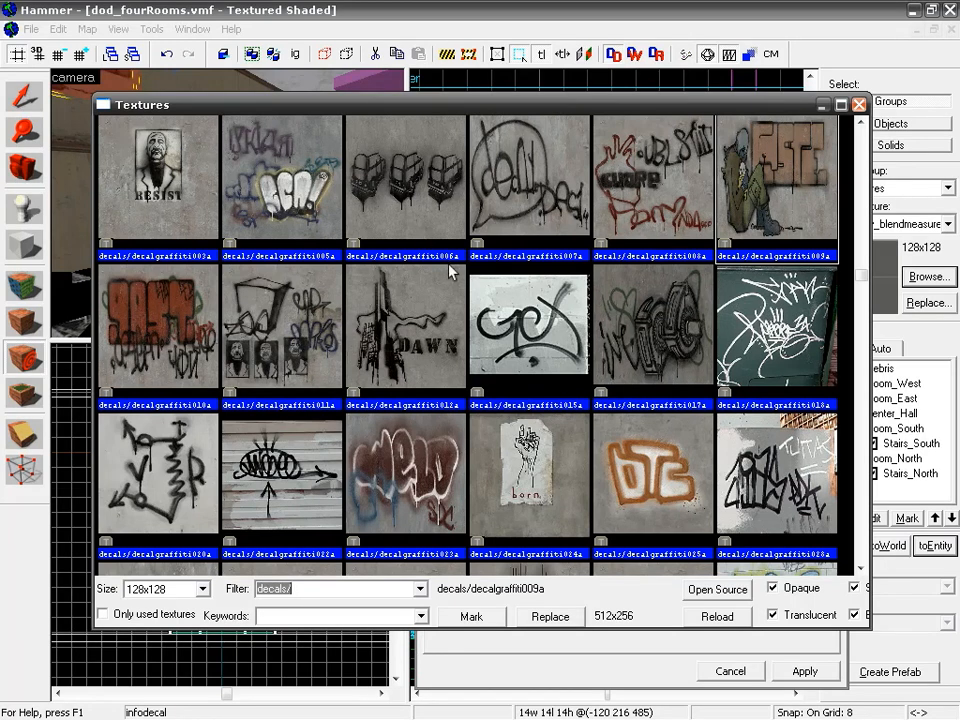
pyautogui.click(405, 180)
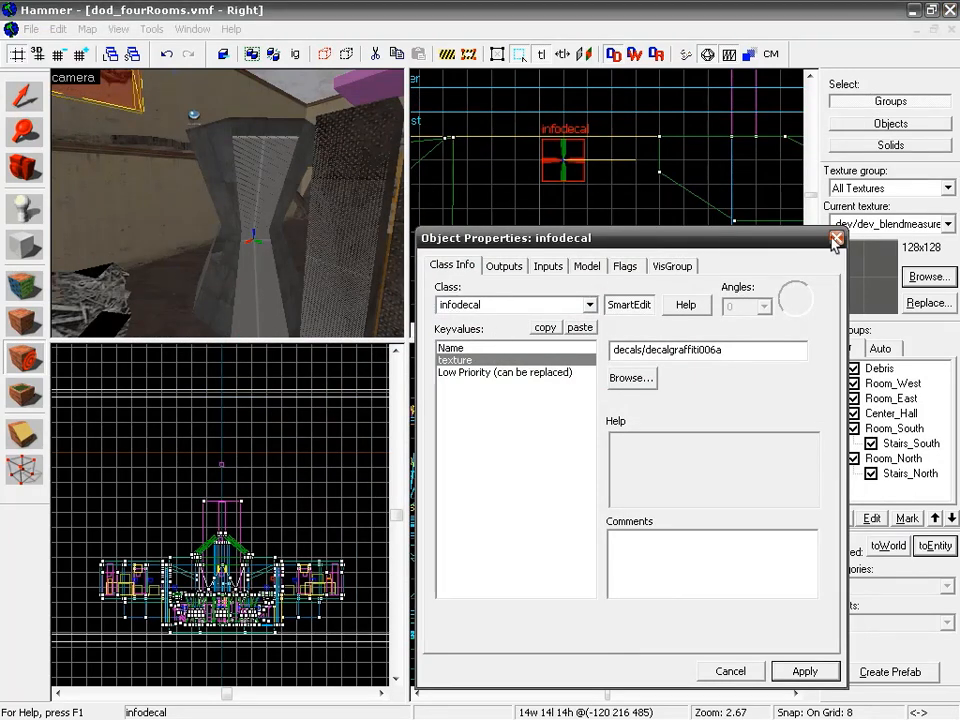
# - Close the properties and browse textures for the new infodecal's three-car graffiti
pyautogui.click(836, 238)
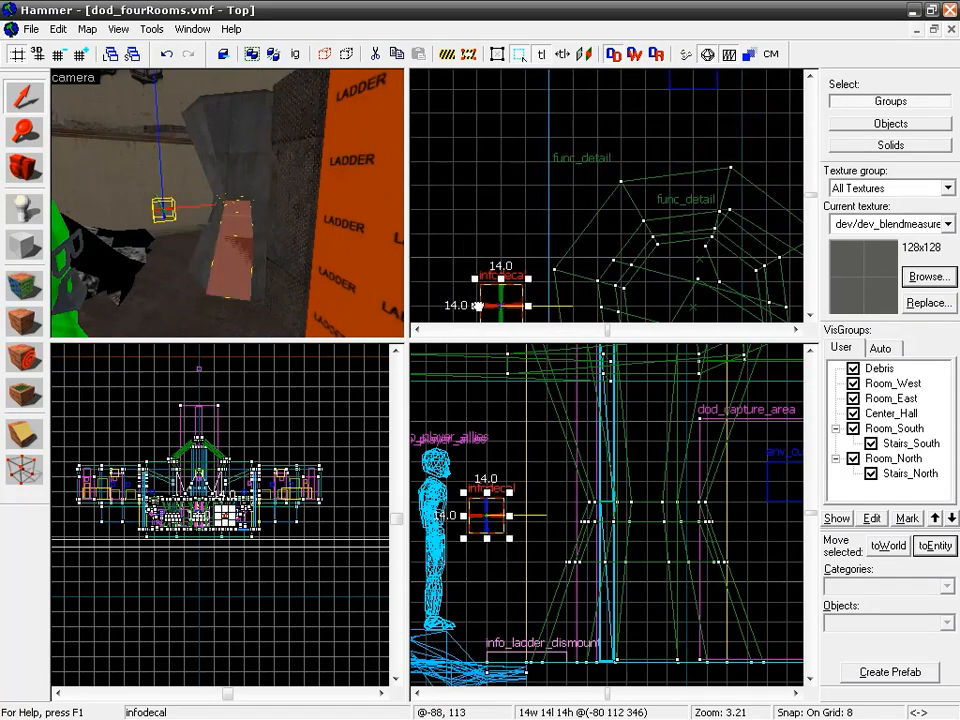
pyautogui.scroll(-3)
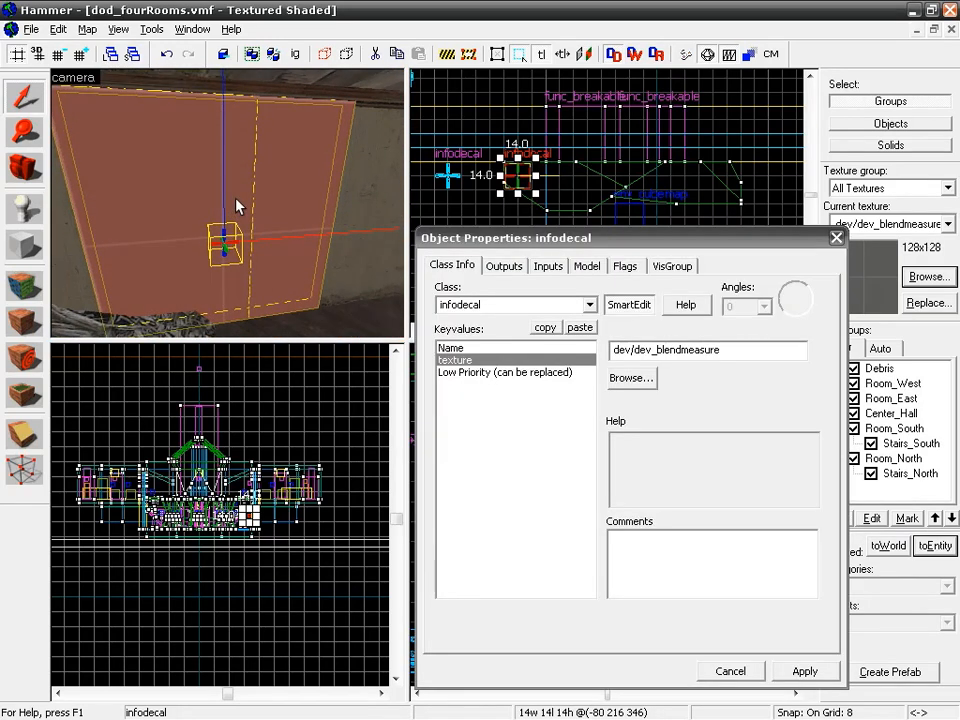
pyautogui.click(631, 377)
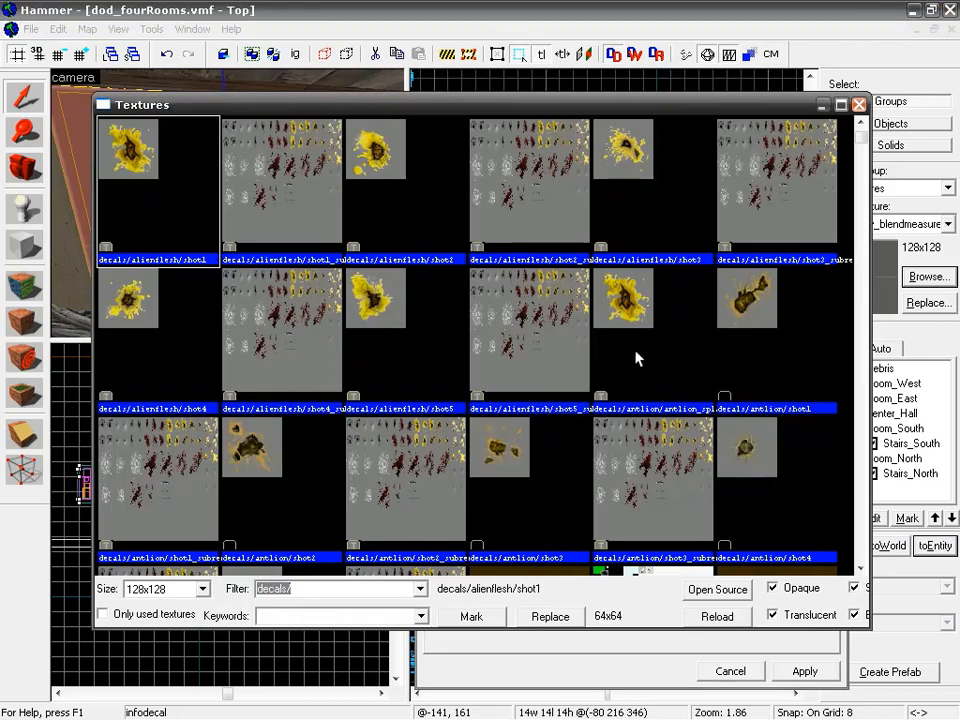
pyautogui.scroll(3)
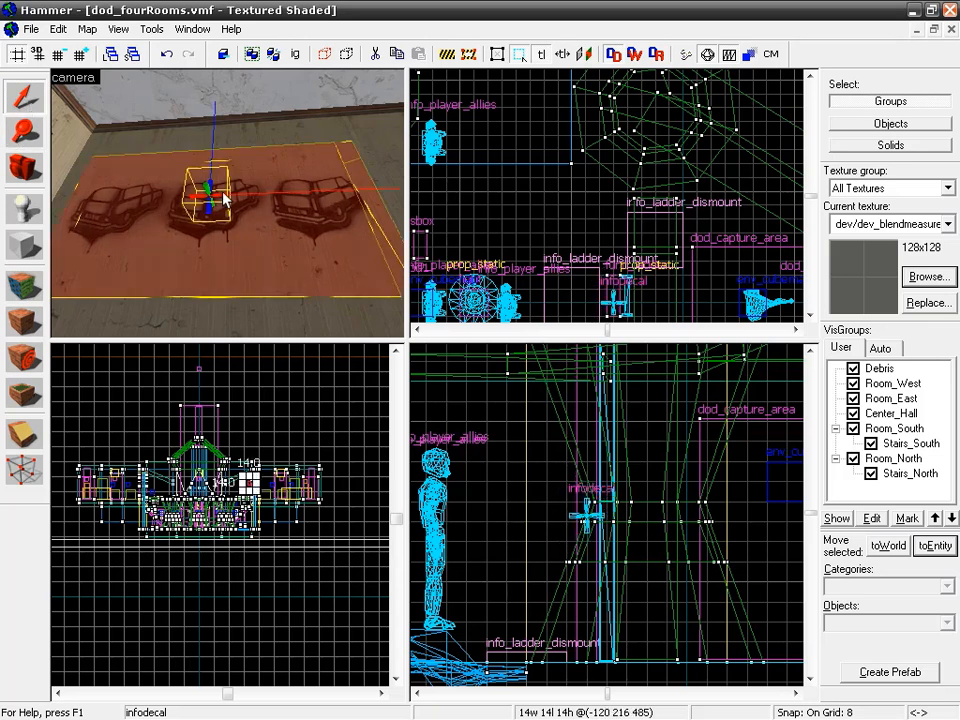
# - Change the placed decal's texture to decals/decalgraffiti009a and apply it
pyautogui.doubleClick(225, 195)
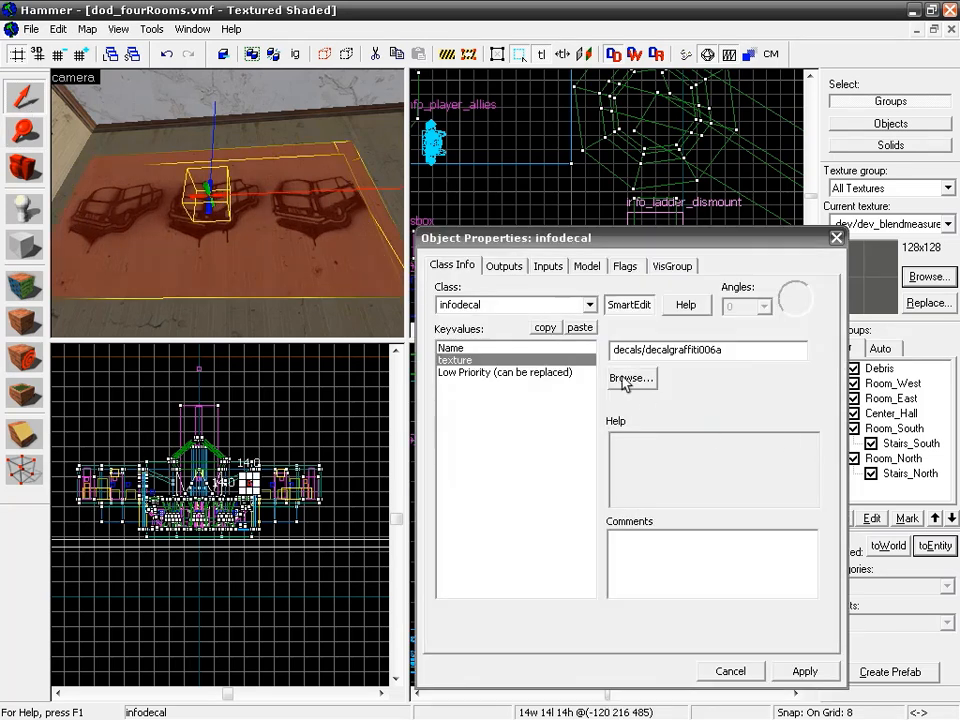
pyautogui.click(630, 378)
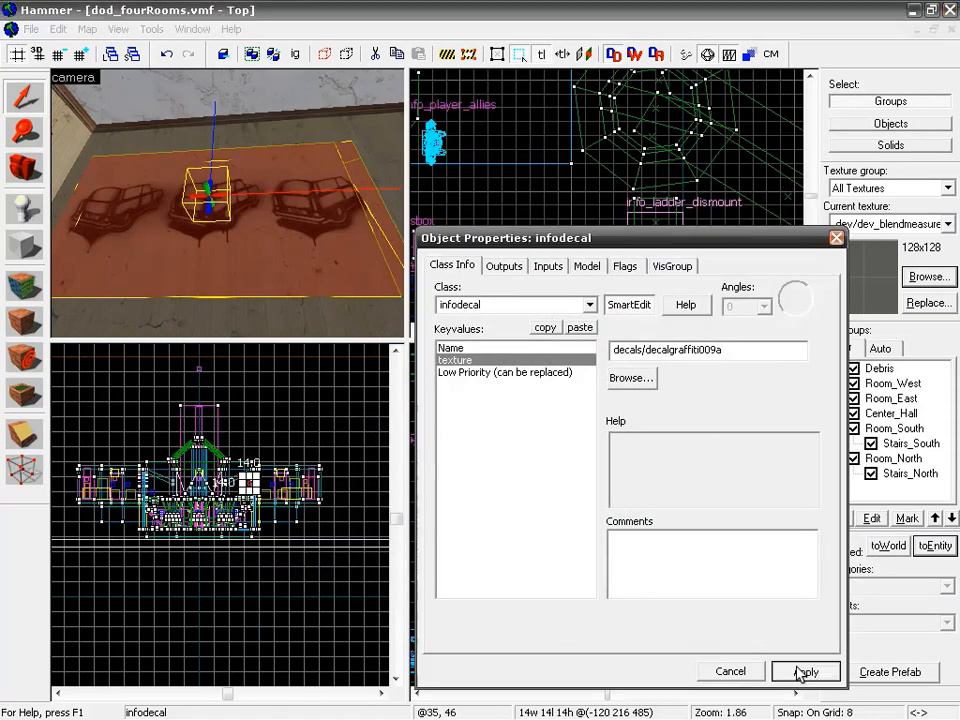
pyautogui.click(805, 671)
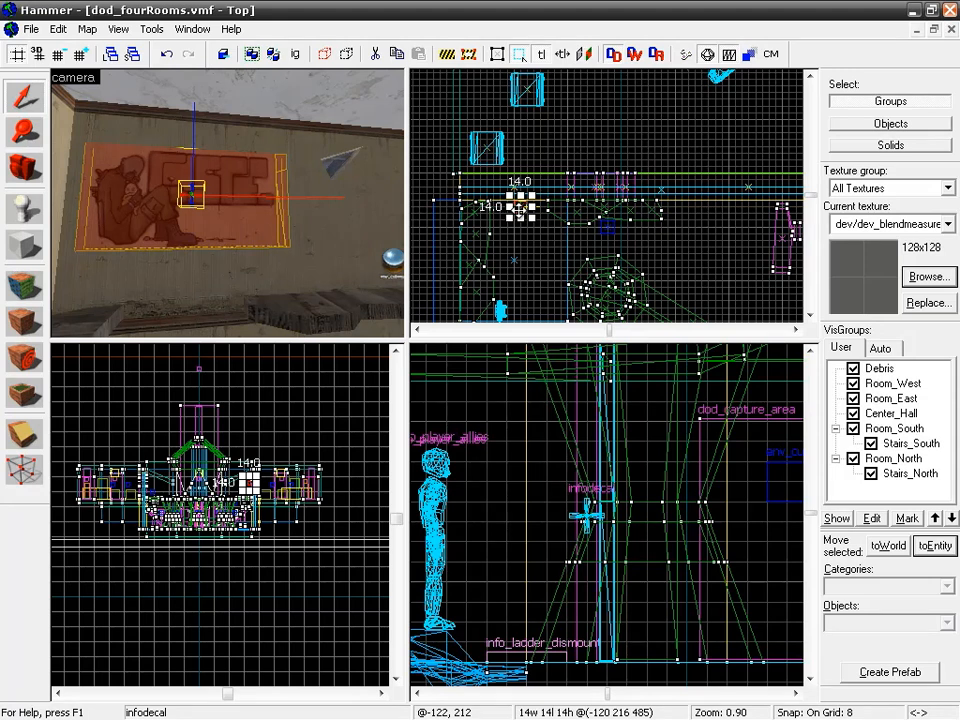
pyautogui.moveTo(482, 222)
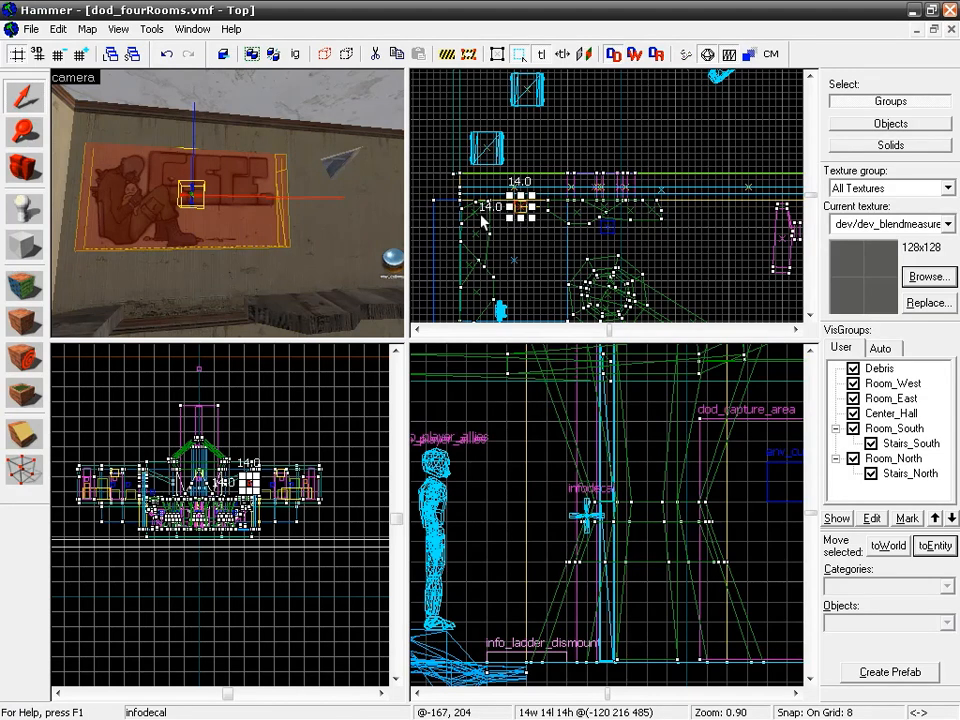
pyautogui.moveTo(480, 222)
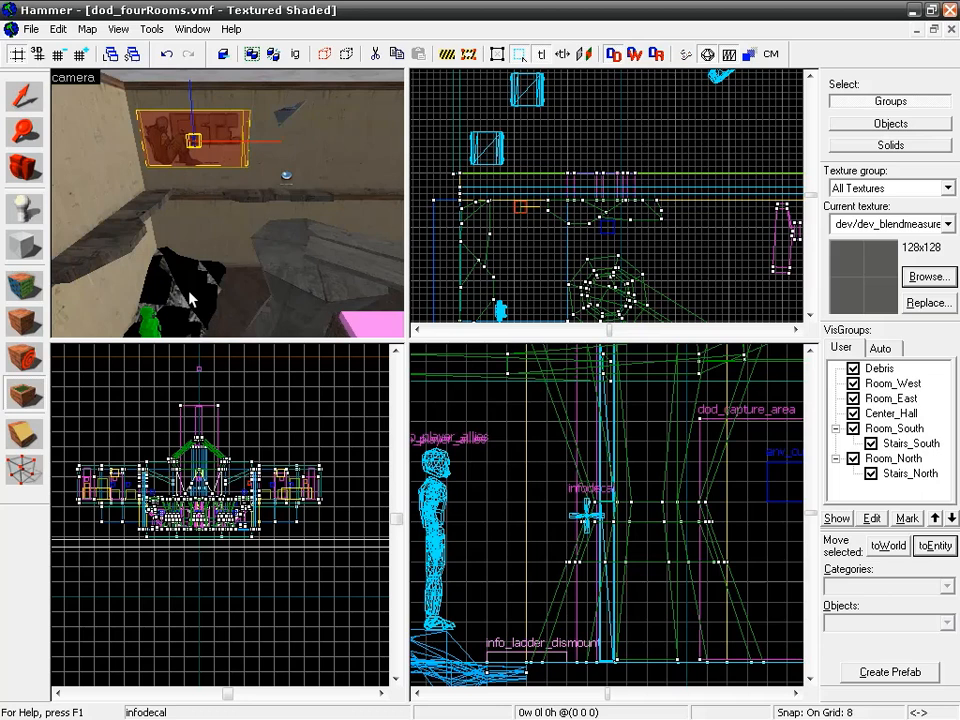
pyautogui.moveTo(240, 273)
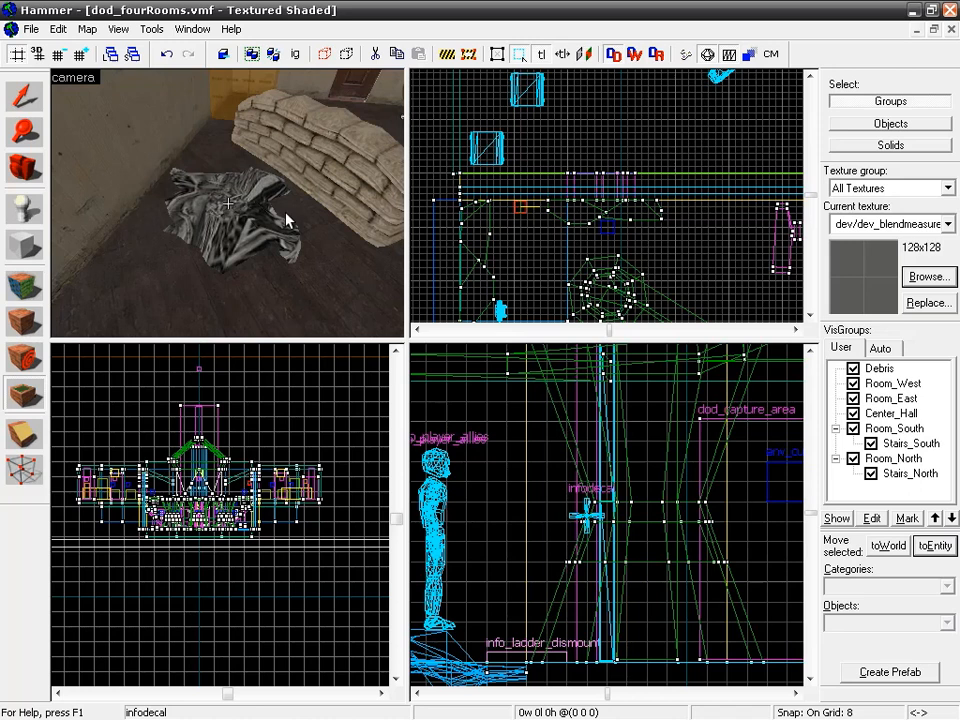
# - Place an info_overlay on the crumpled debris displacement beside the sandbags
pyautogui.click(230, 220)
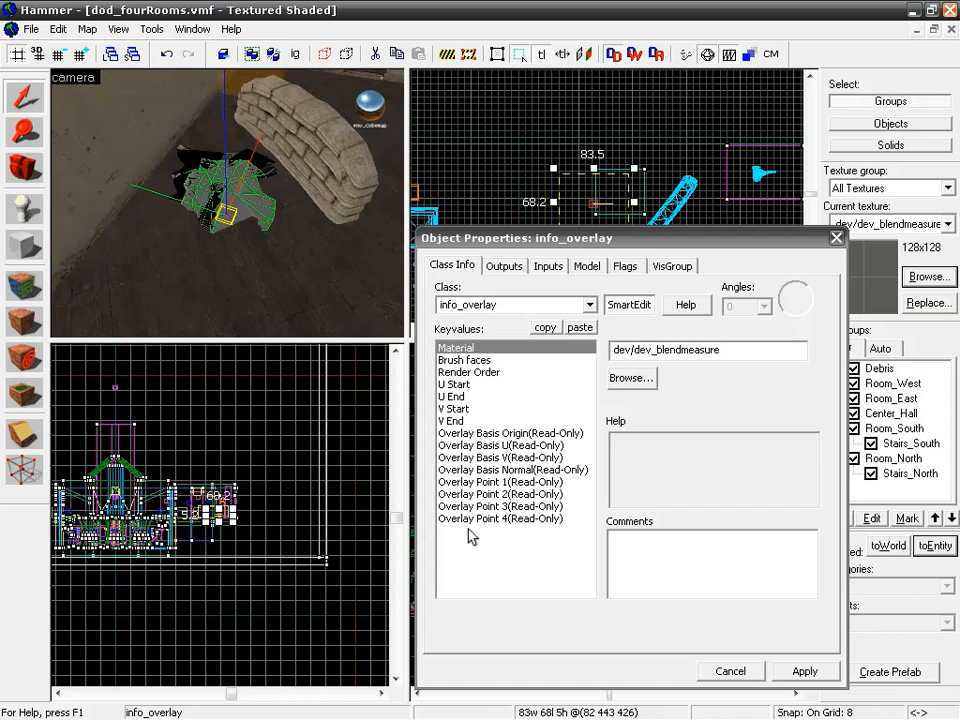
pyautogui.moveTo(510, 361)
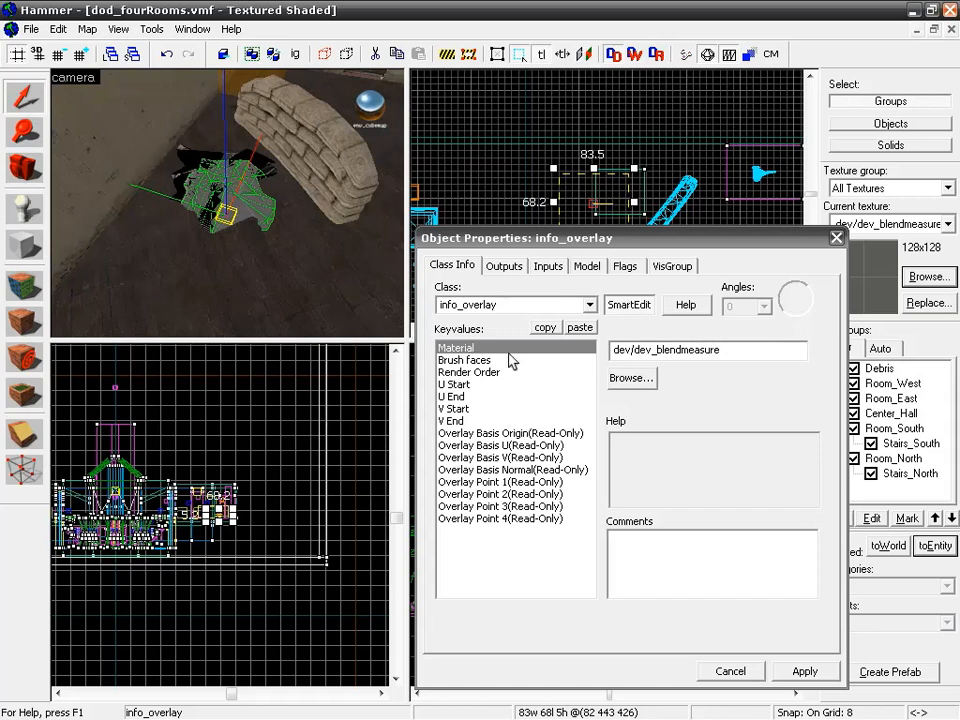
# - Browse decal materials for the overlay, scrolling past the graffiti textures
pyautogui.click(631, 377)
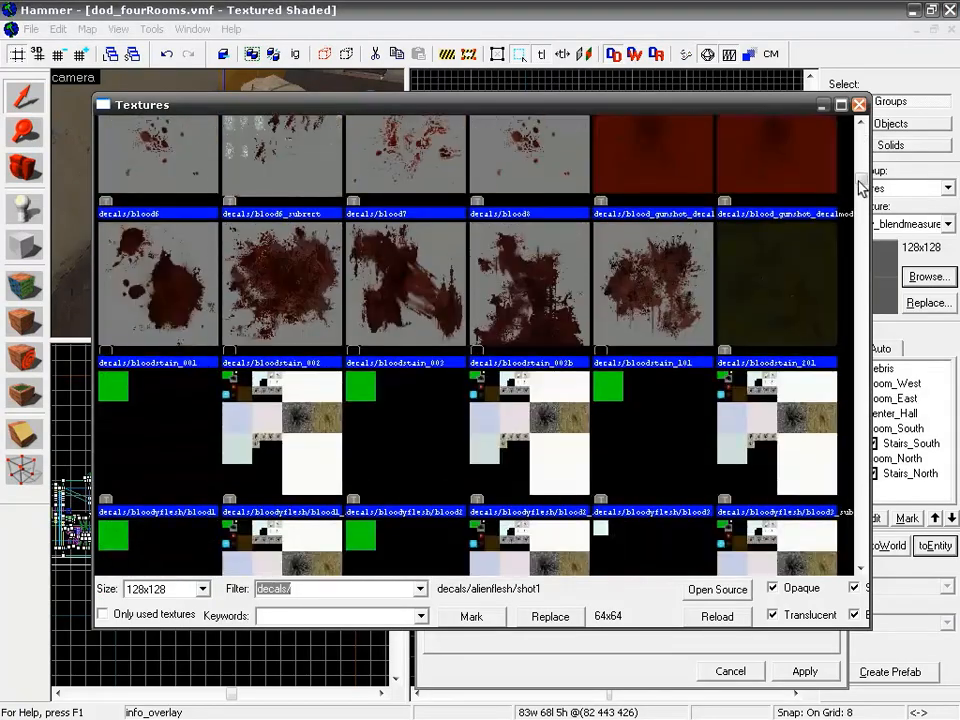
pyautogui.scroll(-3)
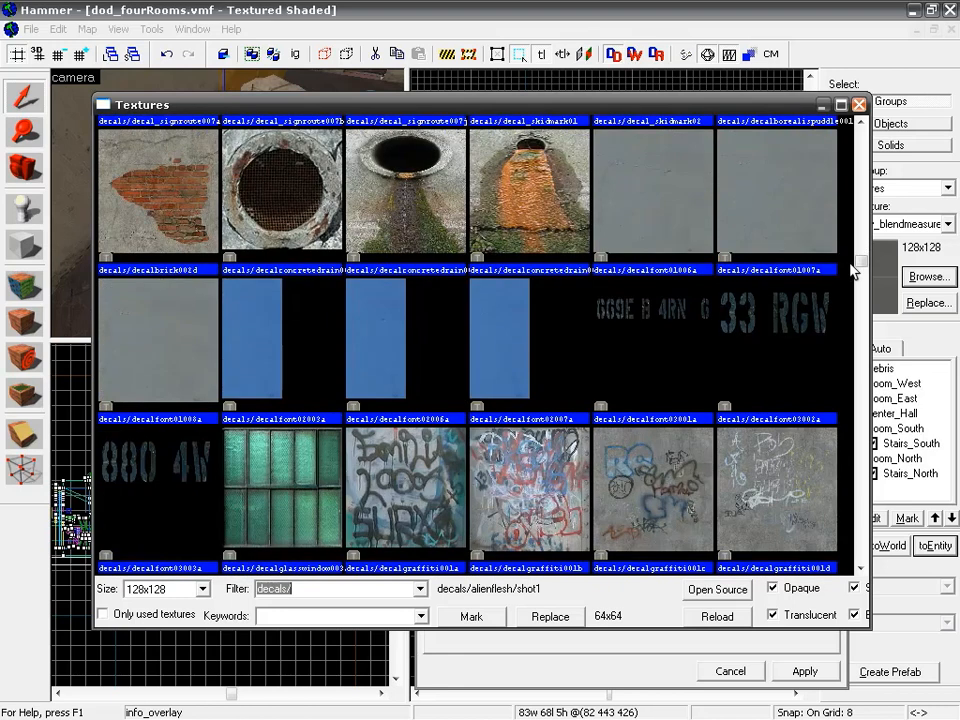
pyautogui.scroll(-3)
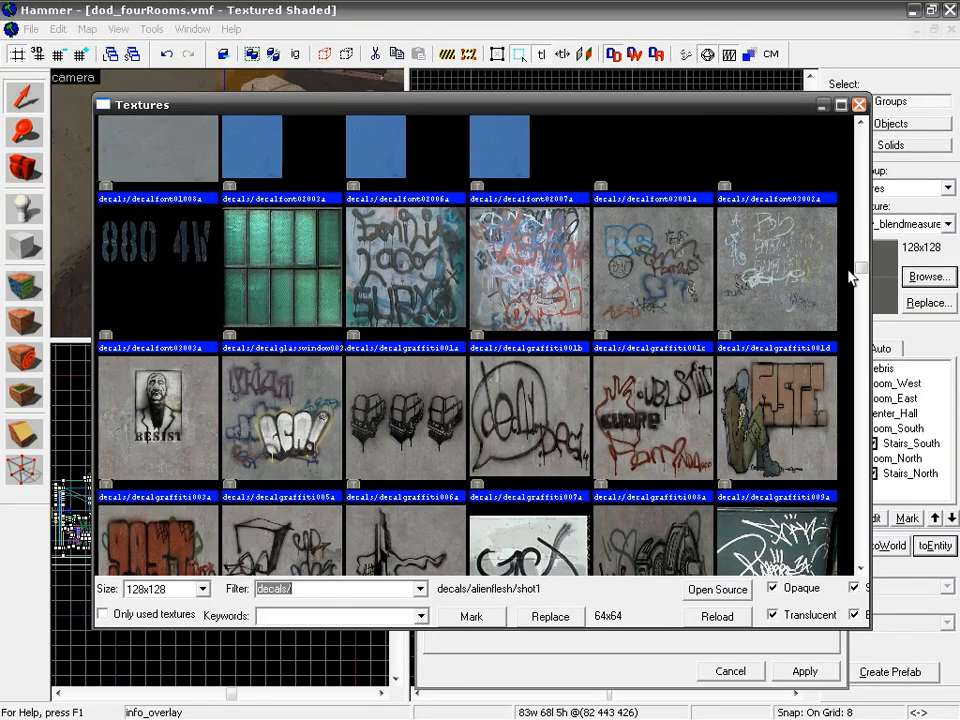
pyautogui.scroll(-3)
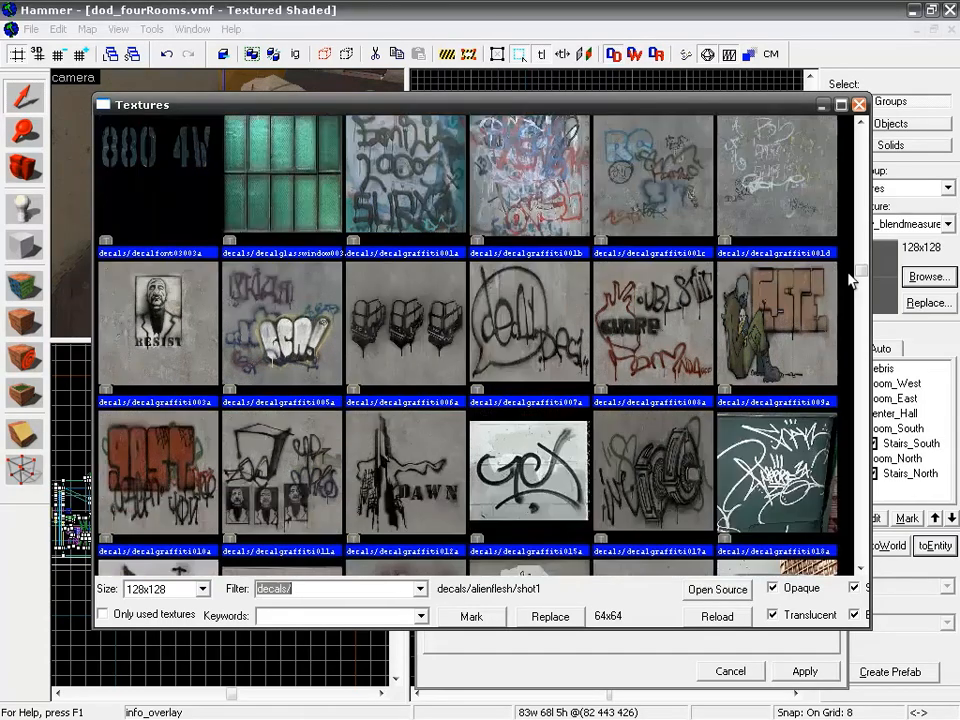
pyautogui.scroll(-3)
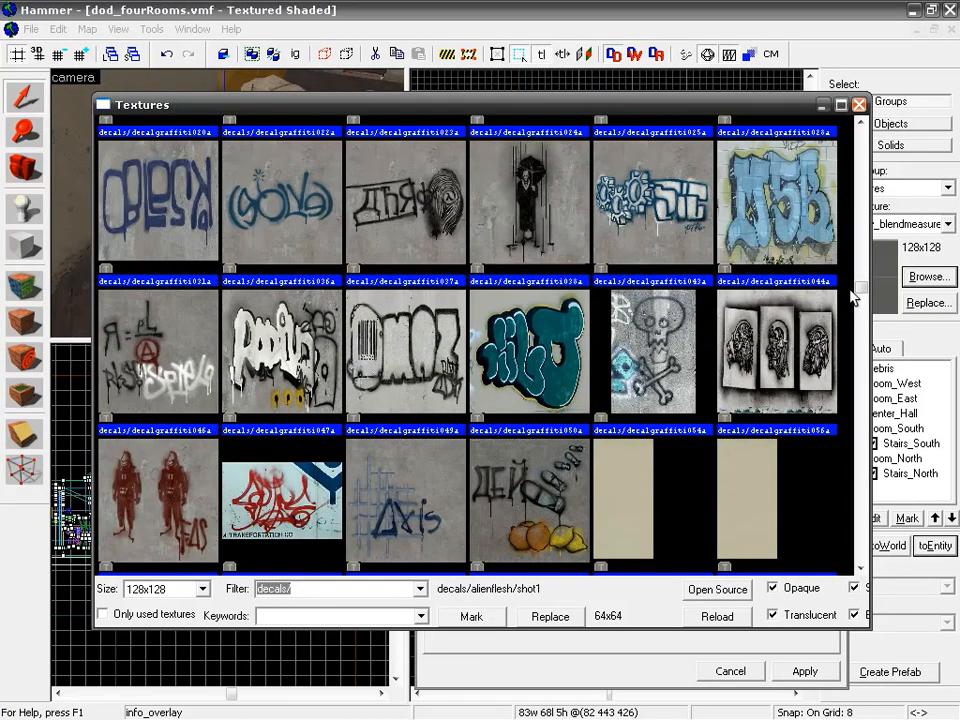
pyautogui.scroll(-3)
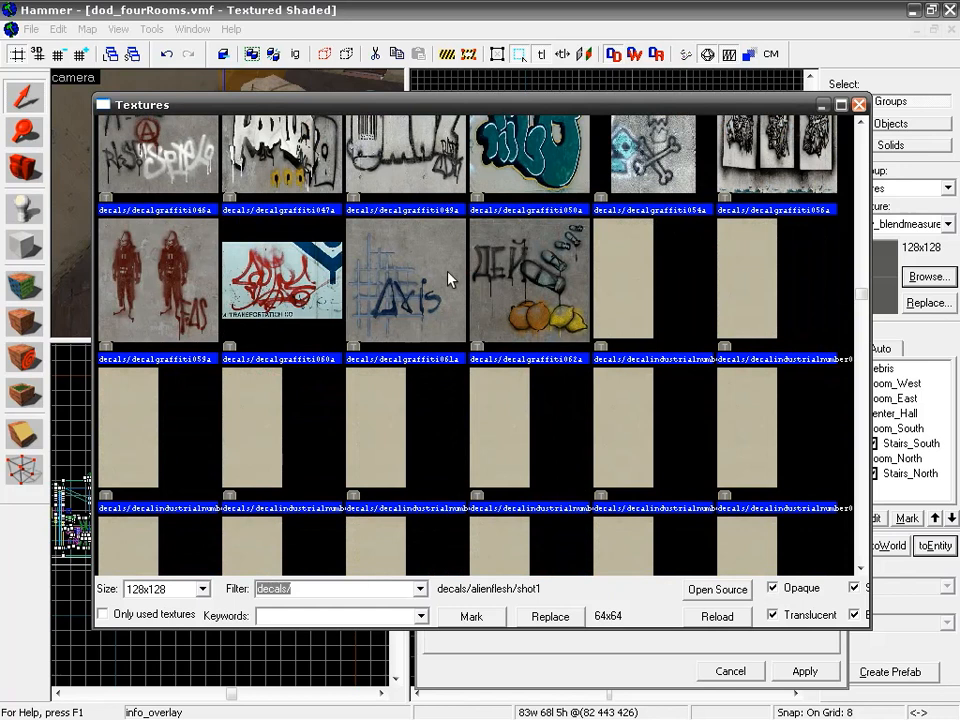
pyautogui.moveTo(810, 288)
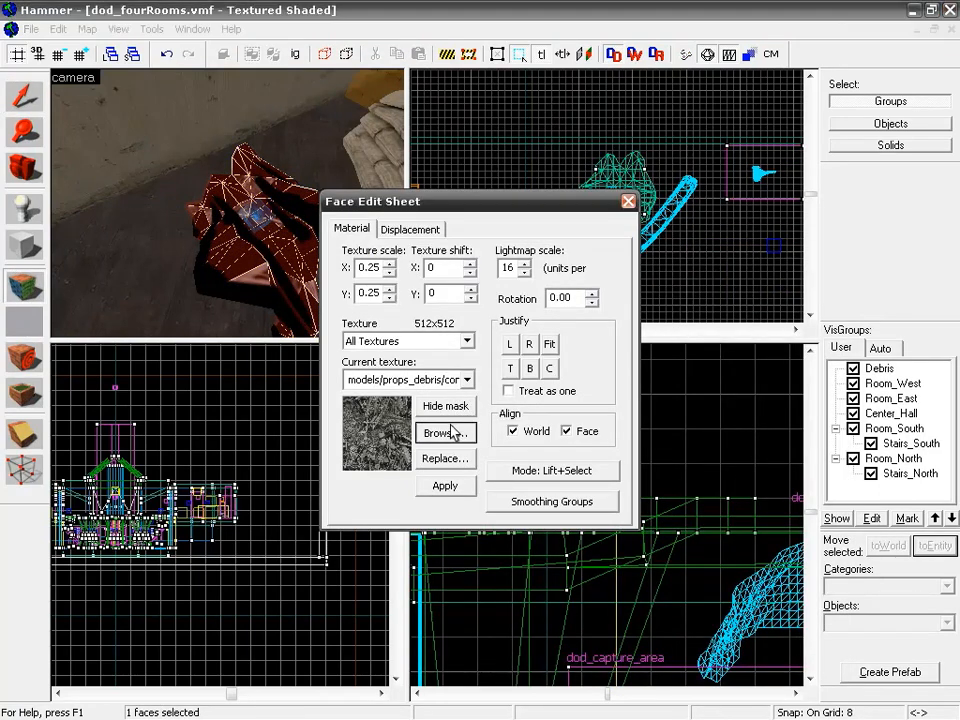
# - Browse for a new texture for the crumpled displacement face, aiming for dev/dev_blendmeasure
pyautogui.click(445, 433)
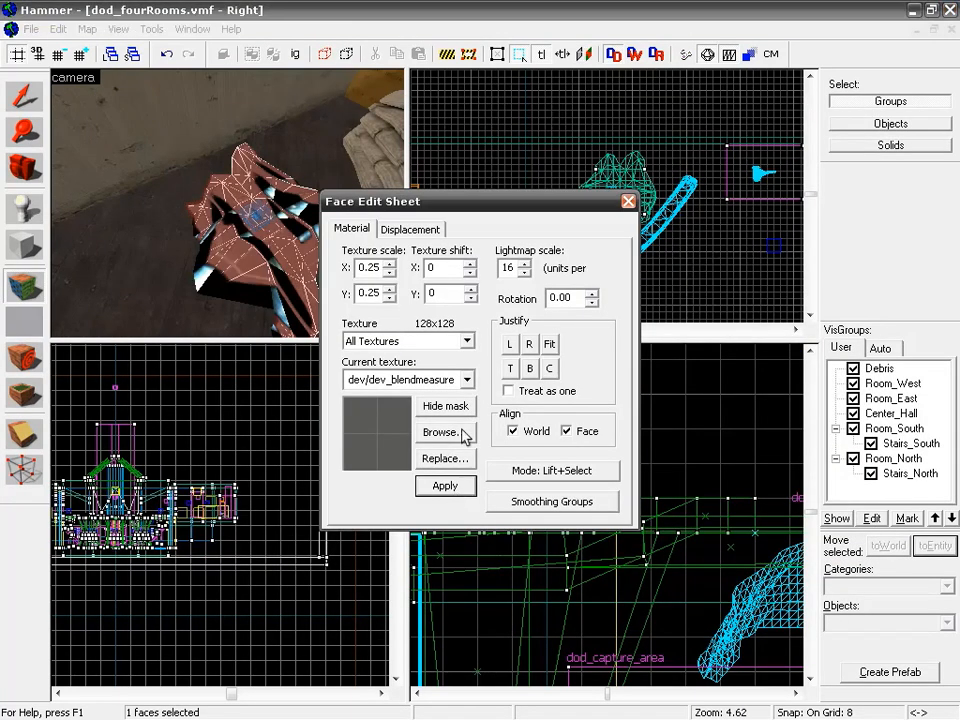
pyautogui.click(628, 201)
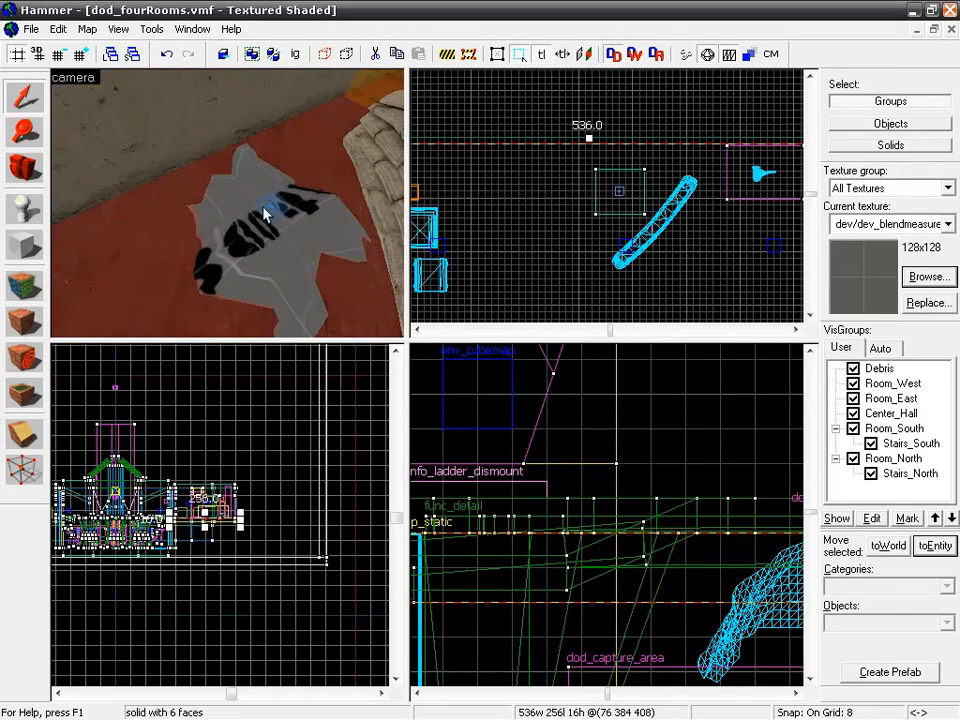
pyautogui.moveTo(337, 218)
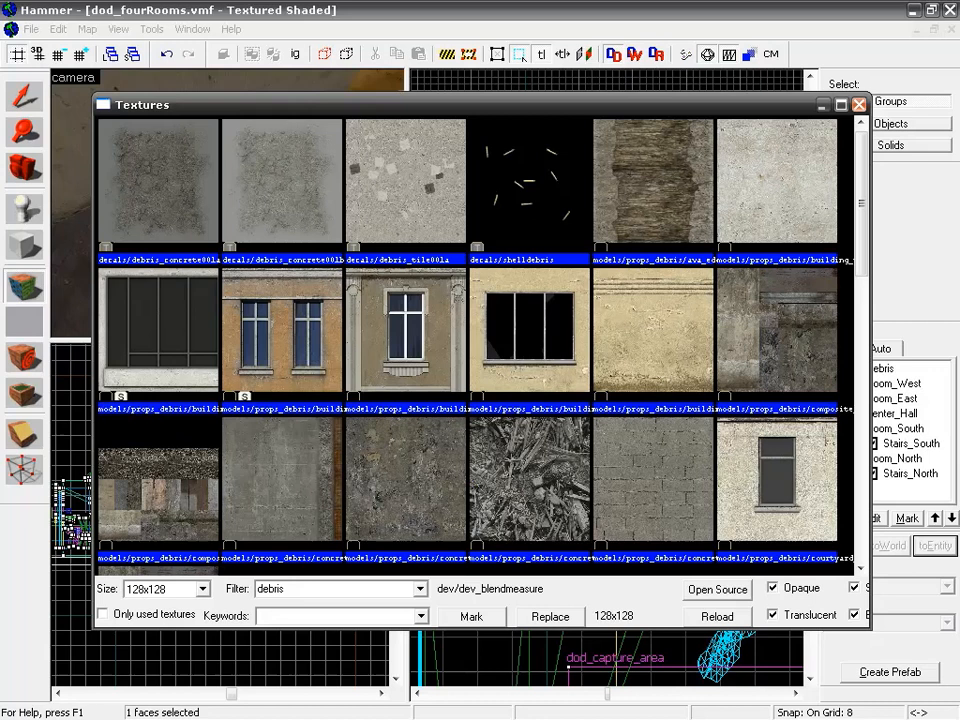
# - Pick the props_debris debris_concrete001a texture in the browser for the displacement
pyautogui.click(157, 182)
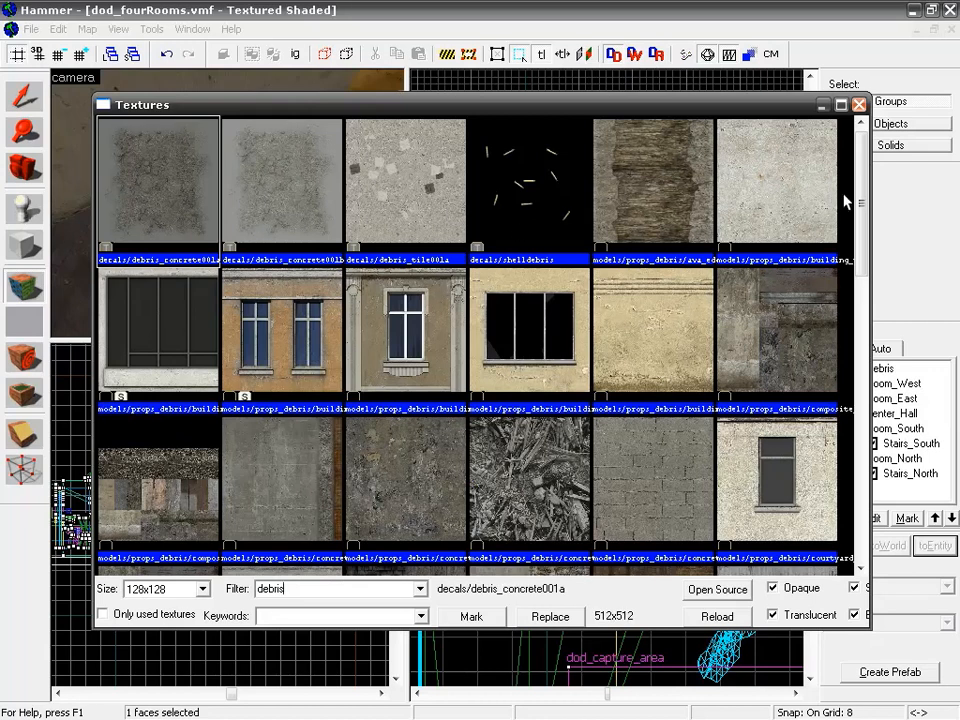
pyautogui.scroll(-3)
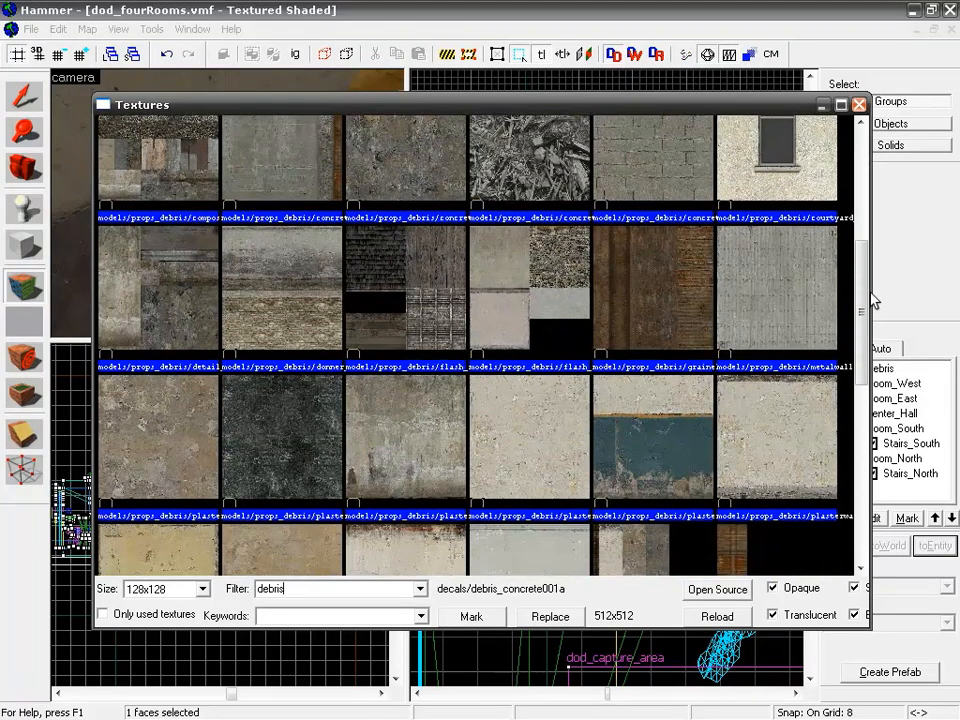
pyautogui.scroll(3)
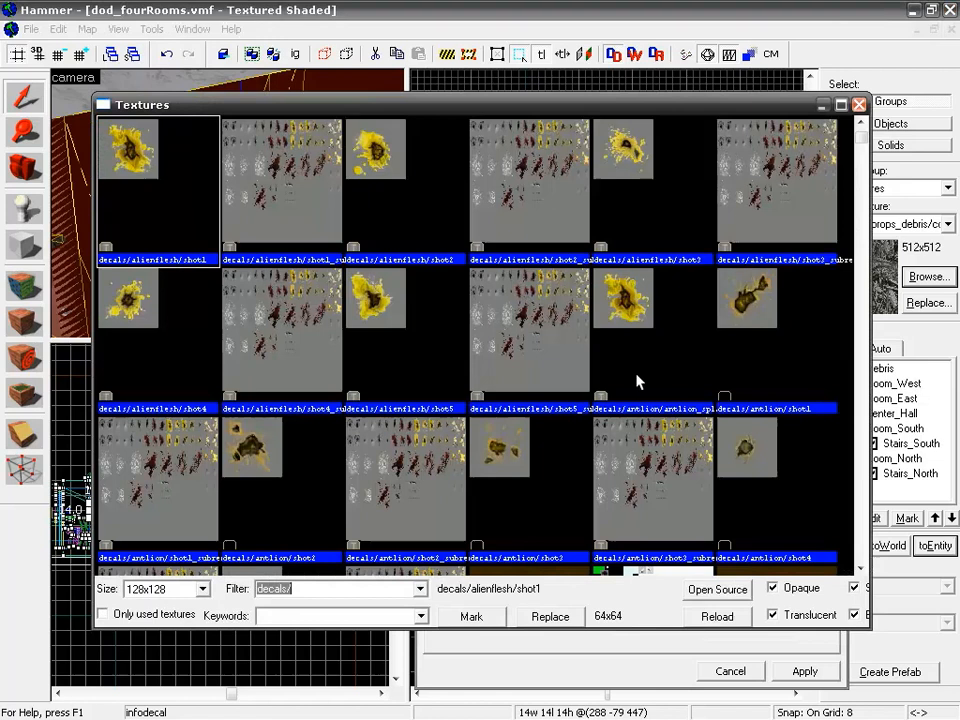
# - Drag the new graffiti infodecal down onto the wall beside the stairs
pyautogui.scroll(3)
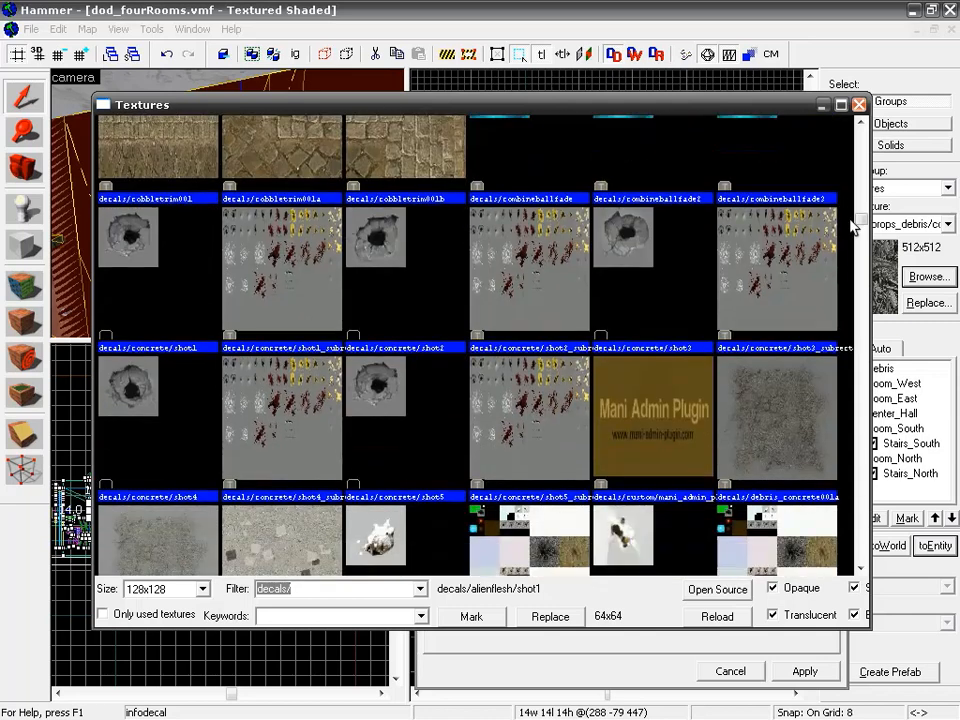
pyautogui.scroll(-3)
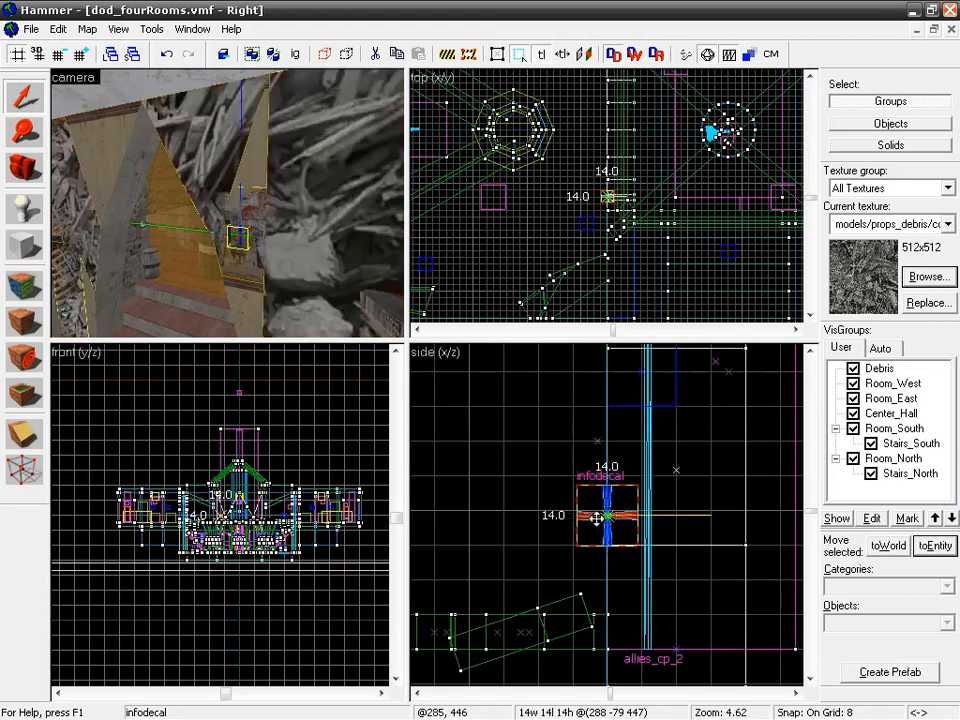
pyautogui.moveTo(608, 516); pyautogui.dragTo(568, 580)
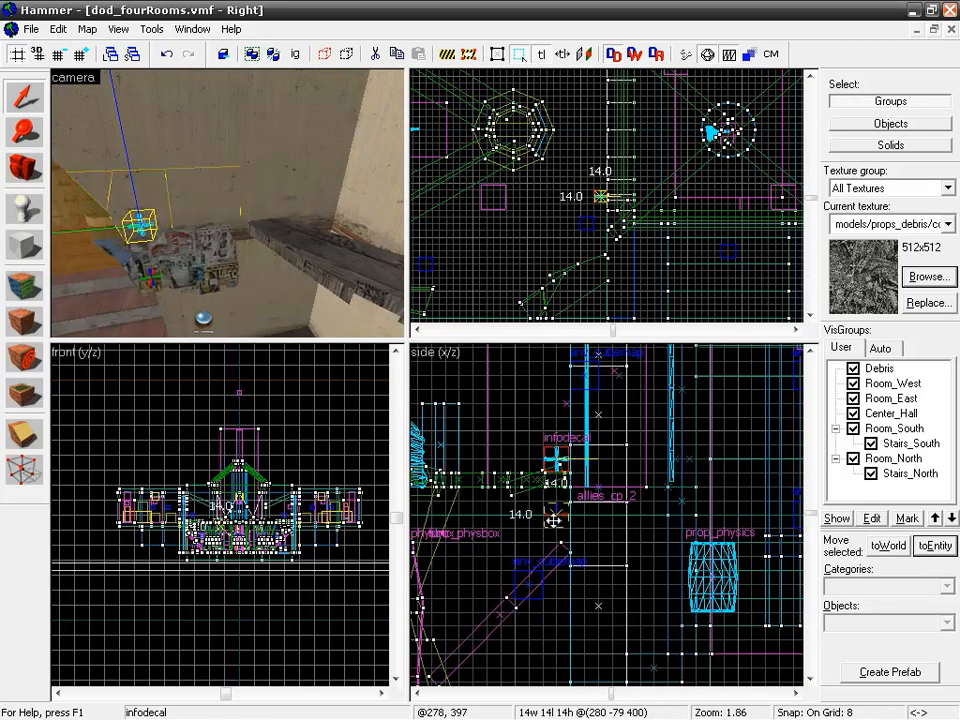
pyautogui.moveTo(560, 460); pyautogui.dragTo(555, 535)
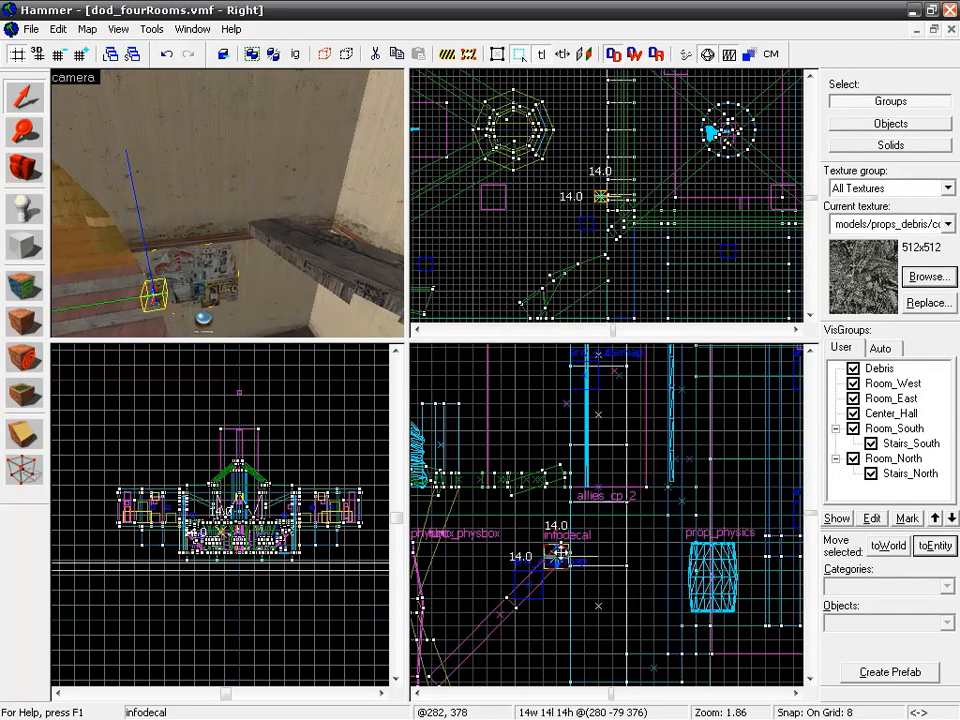